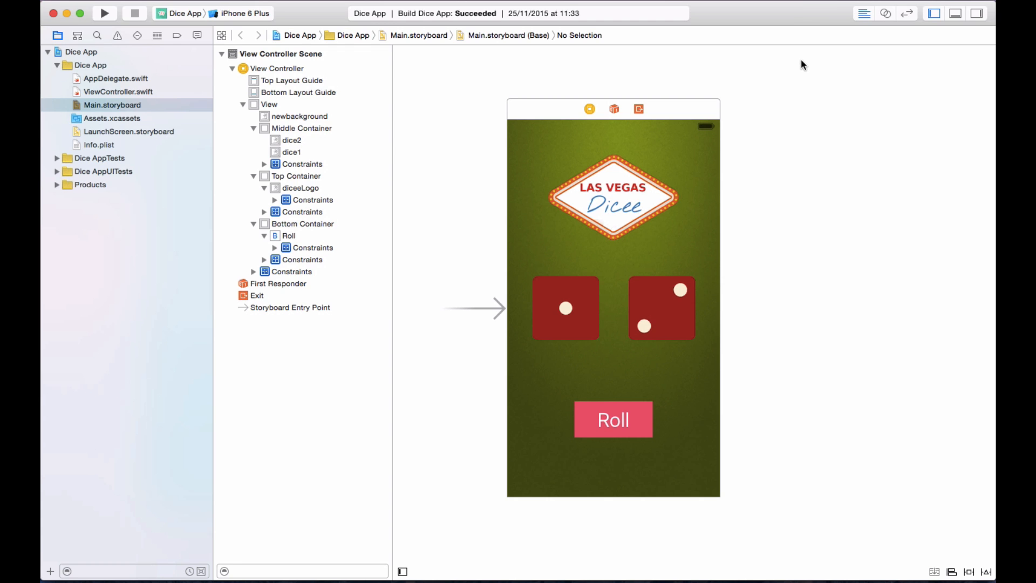
{"action": "mouse_move", "coordinate": [884, 68]}
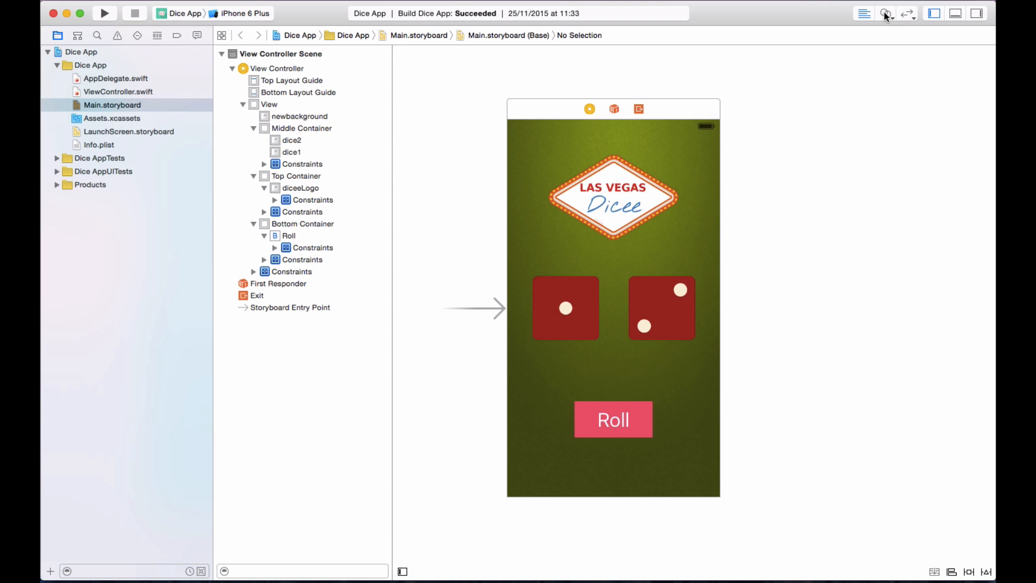
{"action": "mouse_move", "coordinate": [885, 13]}
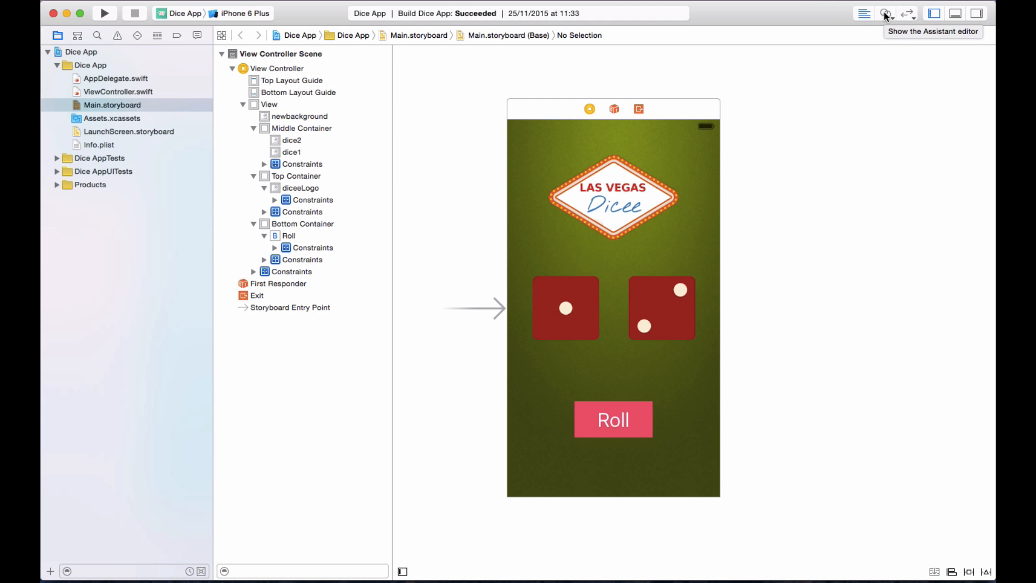
Step: Show ViewController.swift in the Assistant Editor beside Main.storyboard
{"action": "left_click", "coordinate": [885, 13]}
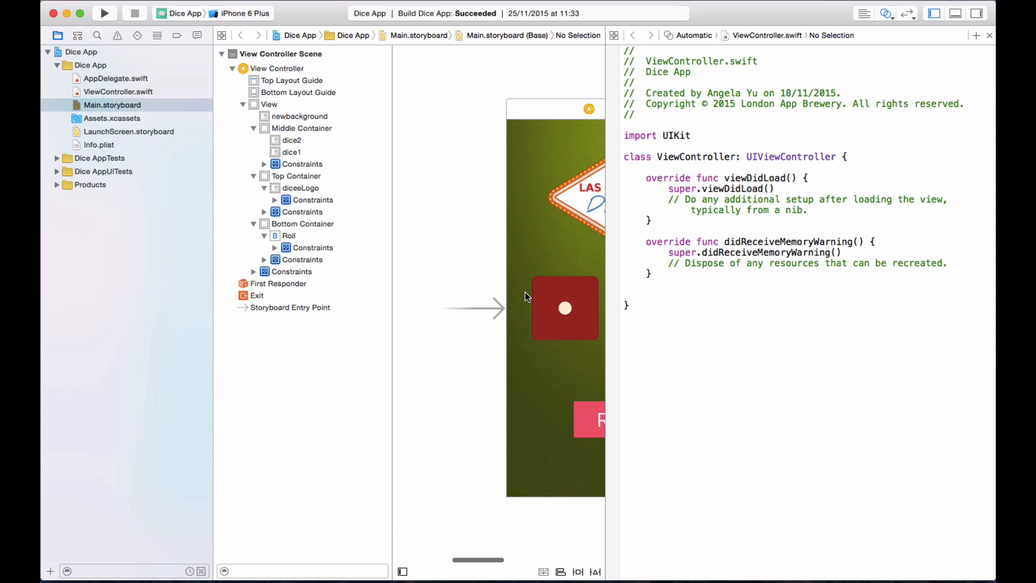
{"action": "mouse_move", "coordinate": [529, 385]}
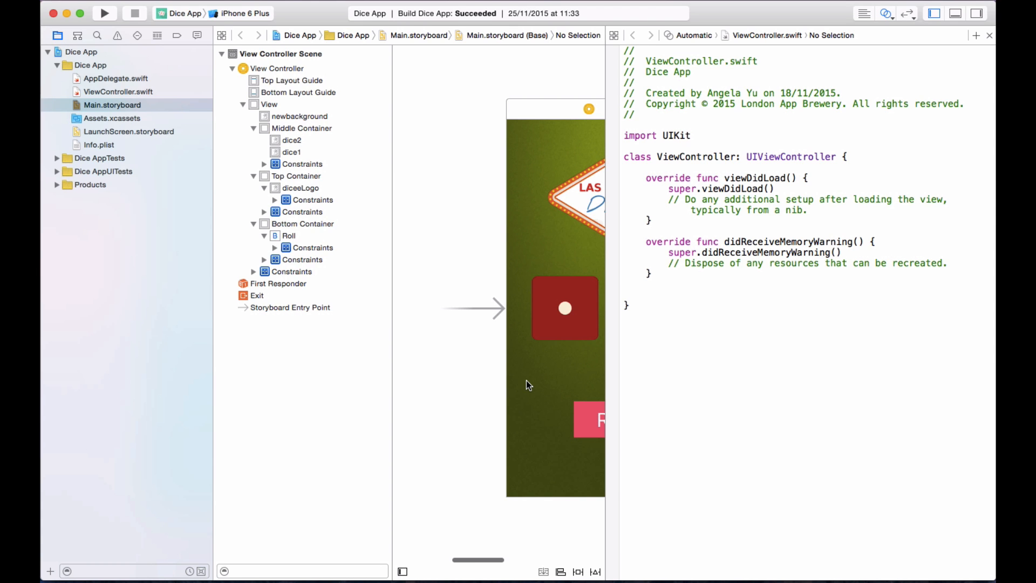
{"action": "mouse_move", "coordinate": [355, 372]}
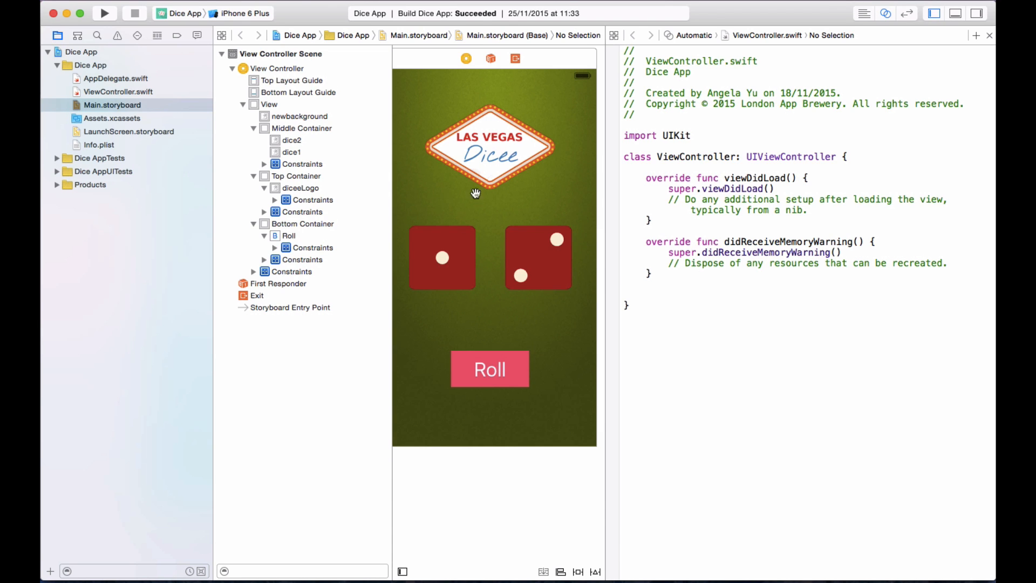
Step: Ctrl-drag the left die into ViewController.swift and connect it as outlet diceImageView1
{"action": "left_click", "coordinate": [441, 257]}
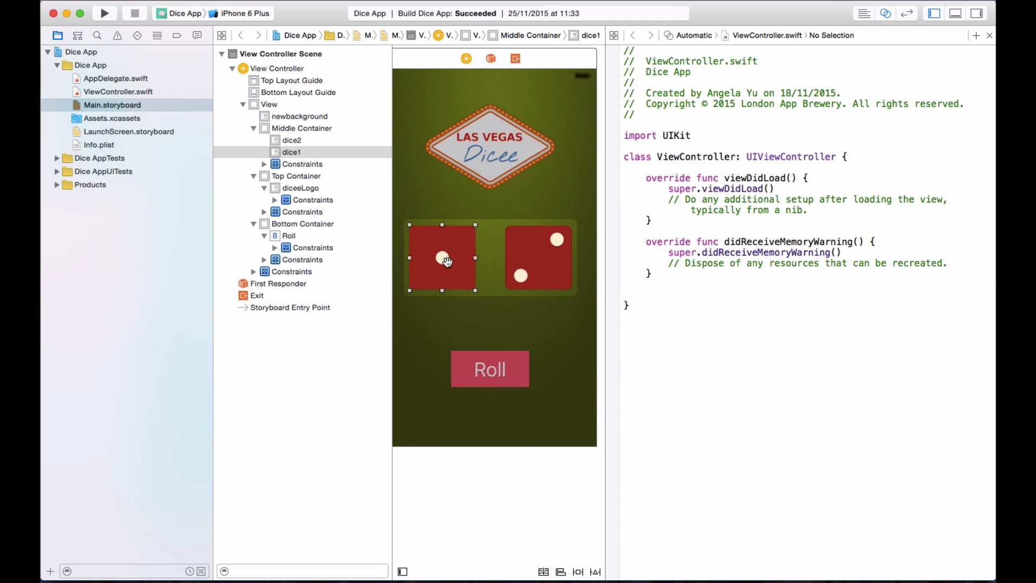
{"action": "mouse_move", "coordinate": [457, 232]}
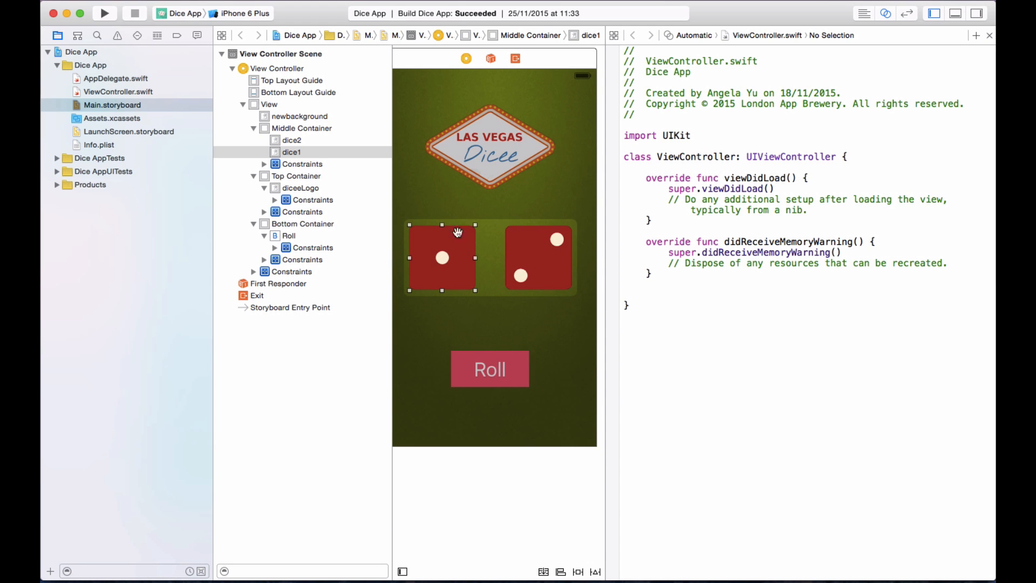
{"action": "mouse_move", "coordinate": [564, 279]}
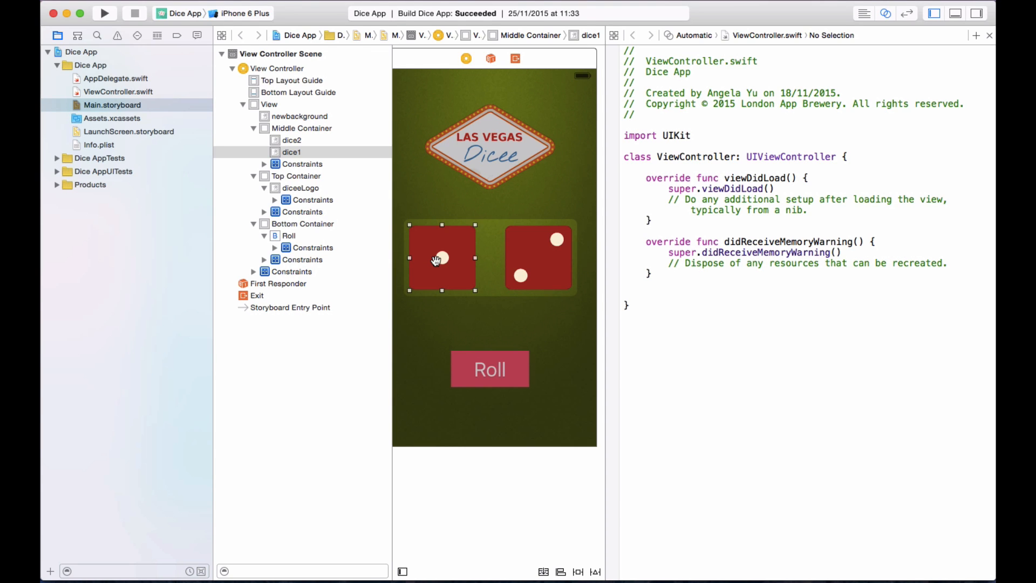
{"action": "left_click_drag", "start_coordinate": [442, 258], "coordinate": [678, 173]}
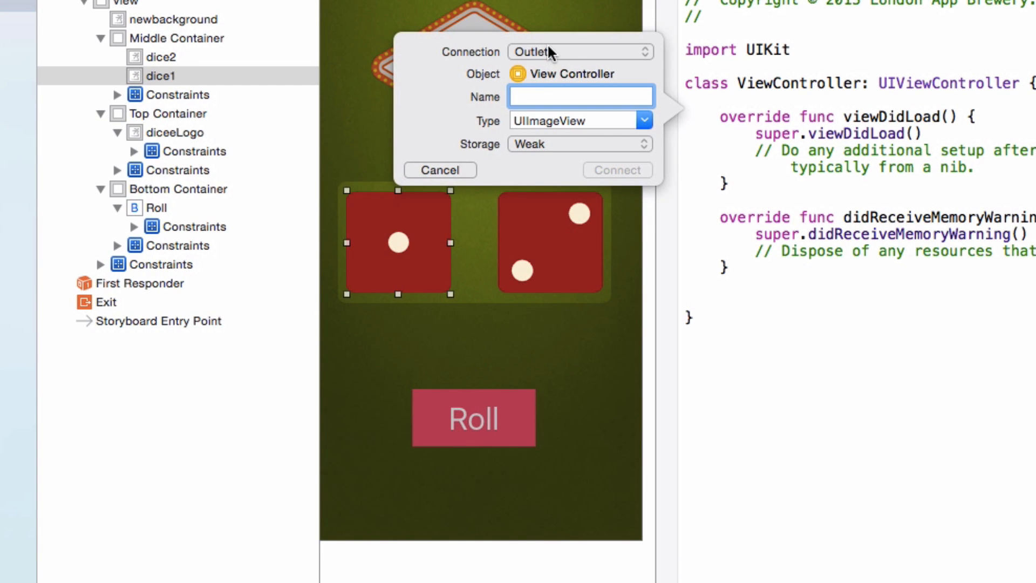
{"action": "type", "text": "DI"}
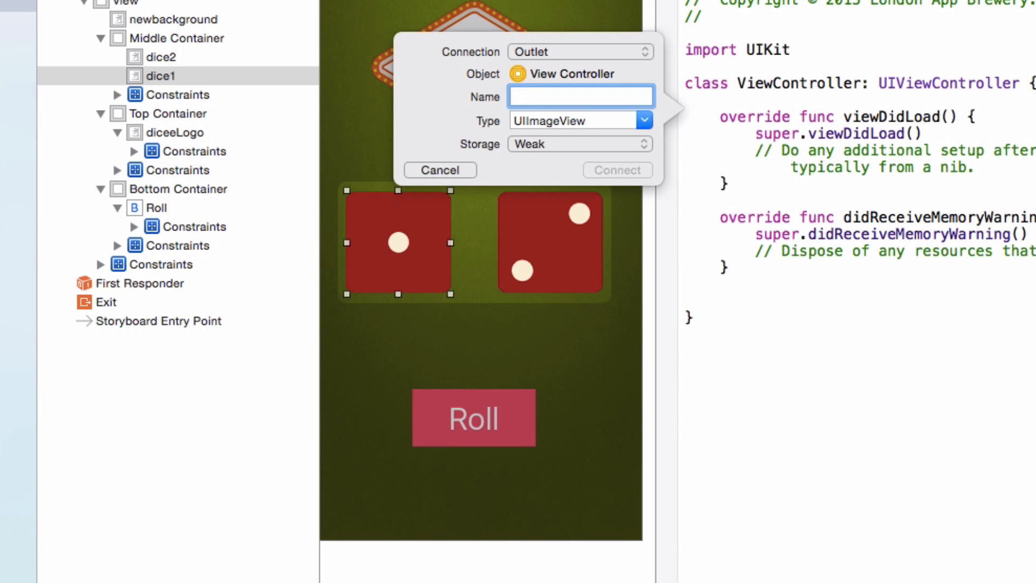
{"action": "type", "text": "diceImage"}
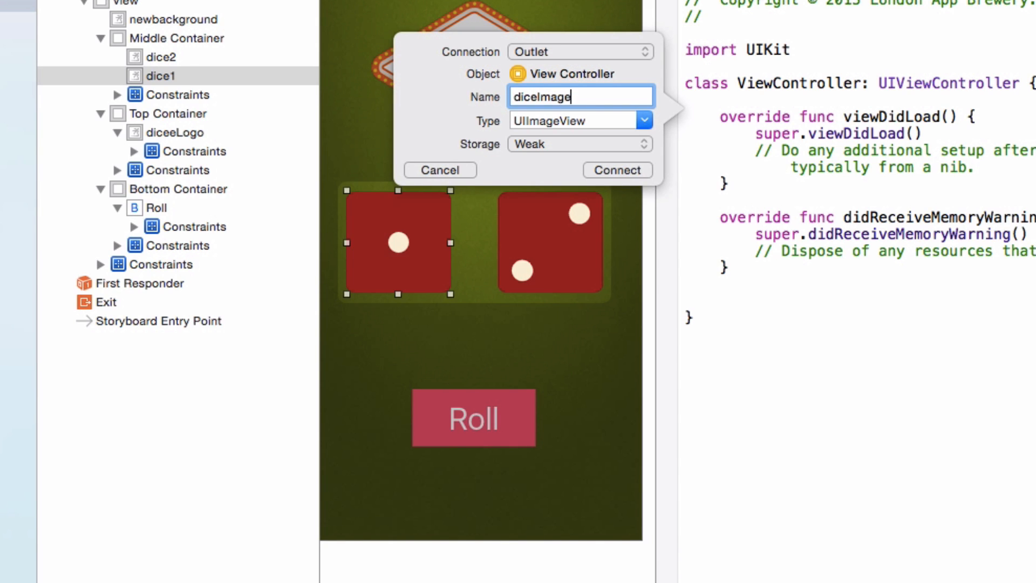
{"action": "type", "text": "View1"}
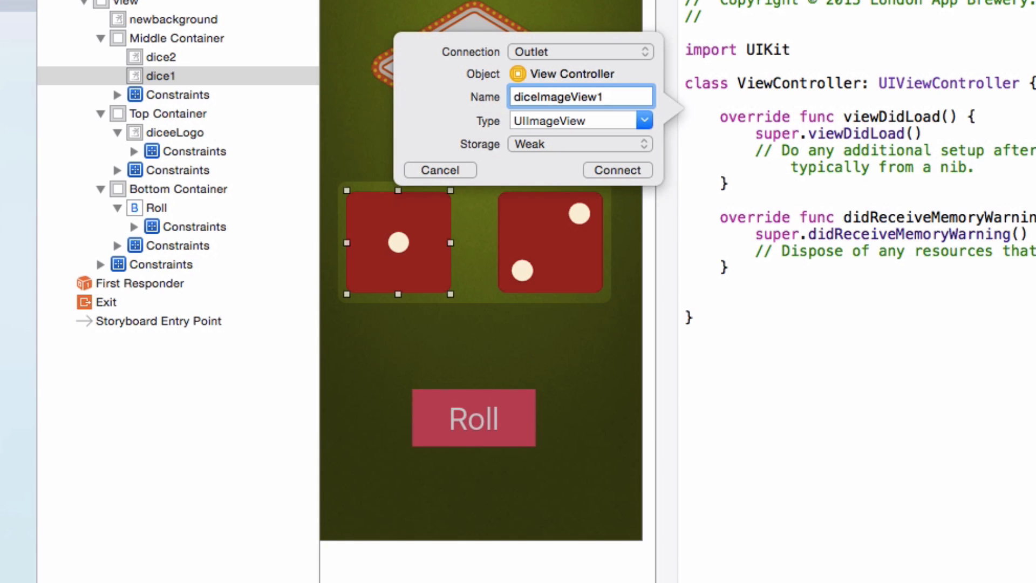
{"action": "left_click", "coordinate": [616, 169]}
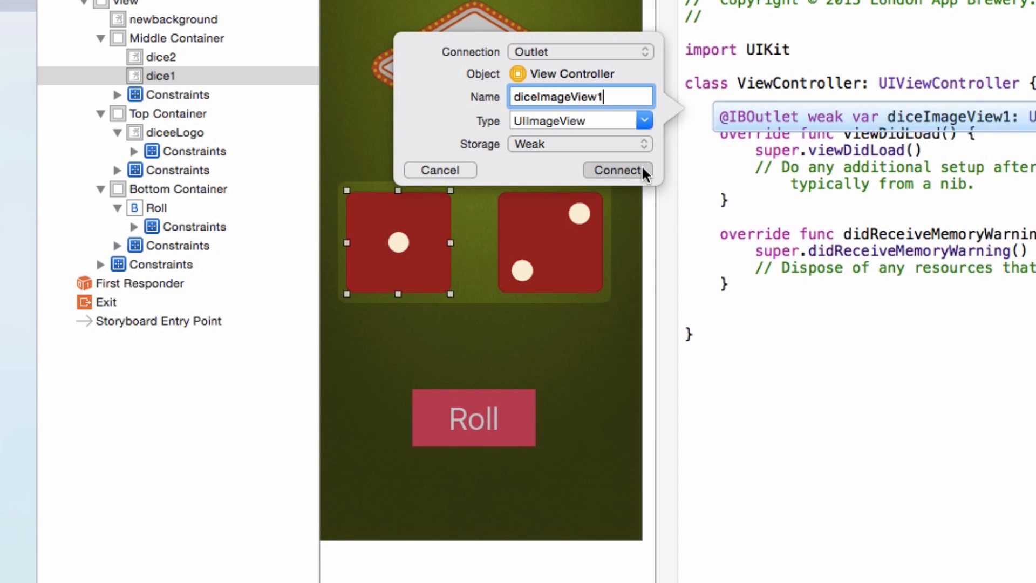
{"action": "left_click", "coordinate": [616, 170]}
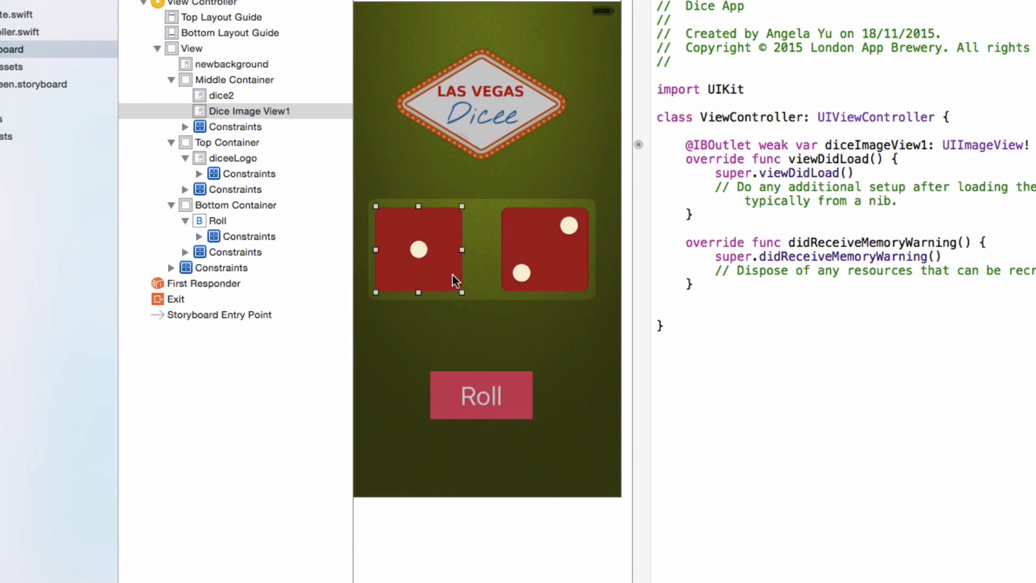
{"action": "right_click", "coordinate": [418, 249]}
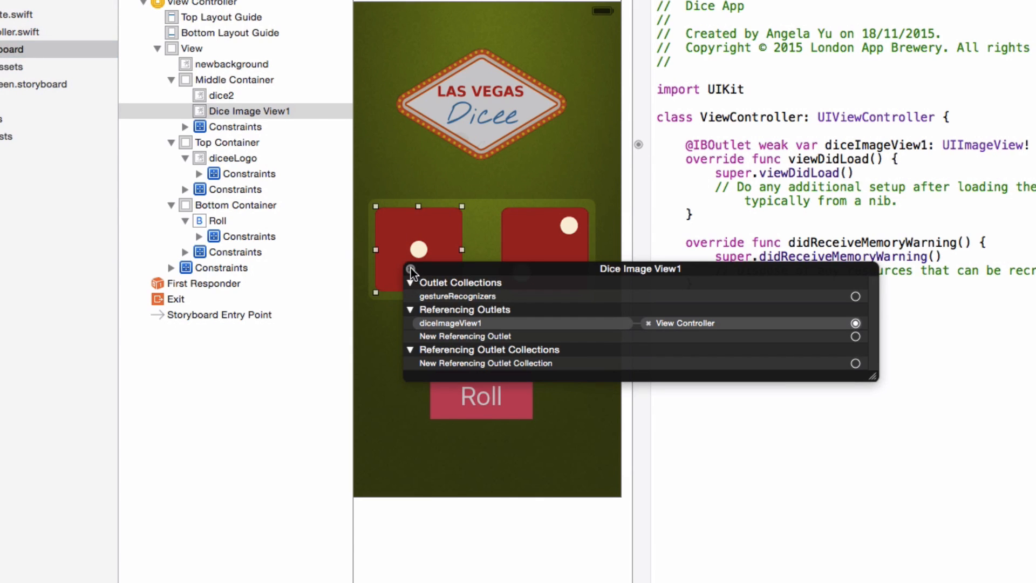
{"action": "mouse_move", "coordinate": [435, 306]}
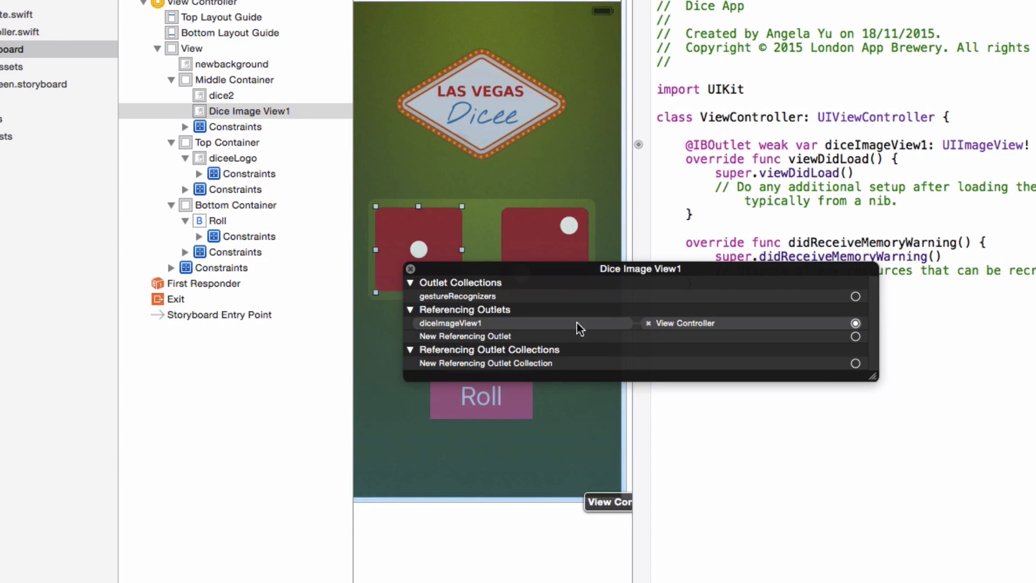
{"action": "mouse_move", "coordinate": [473, 328]}
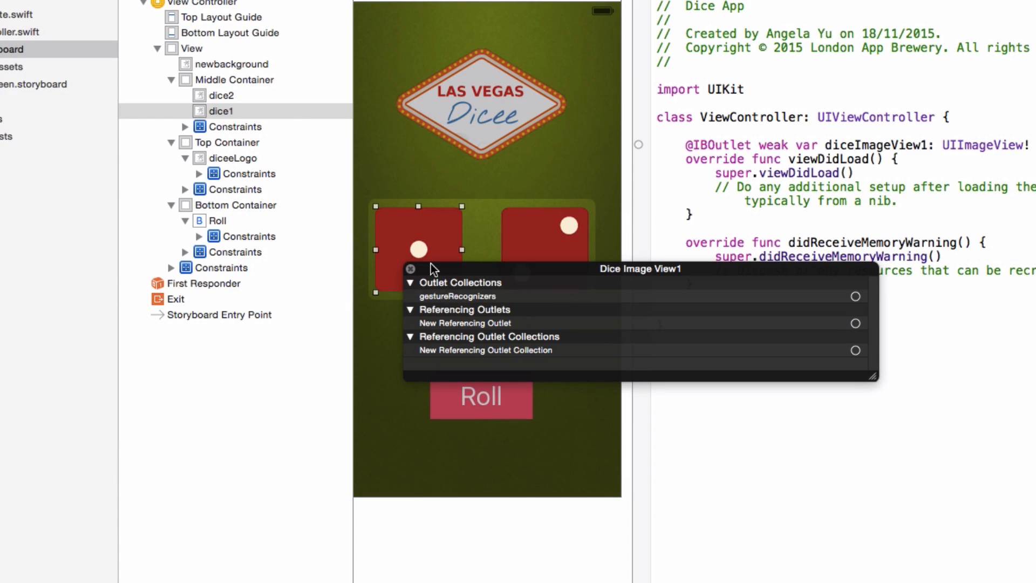
{"action": "left_click", "coordinate": [410, 269]}
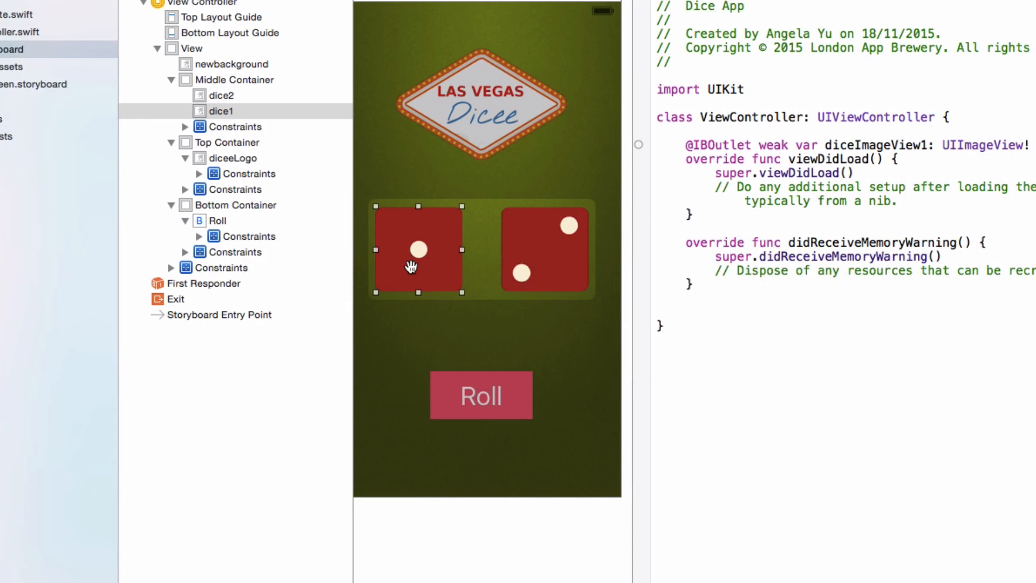
{"action": "mouse_move", "coordinate": [633, 131]}
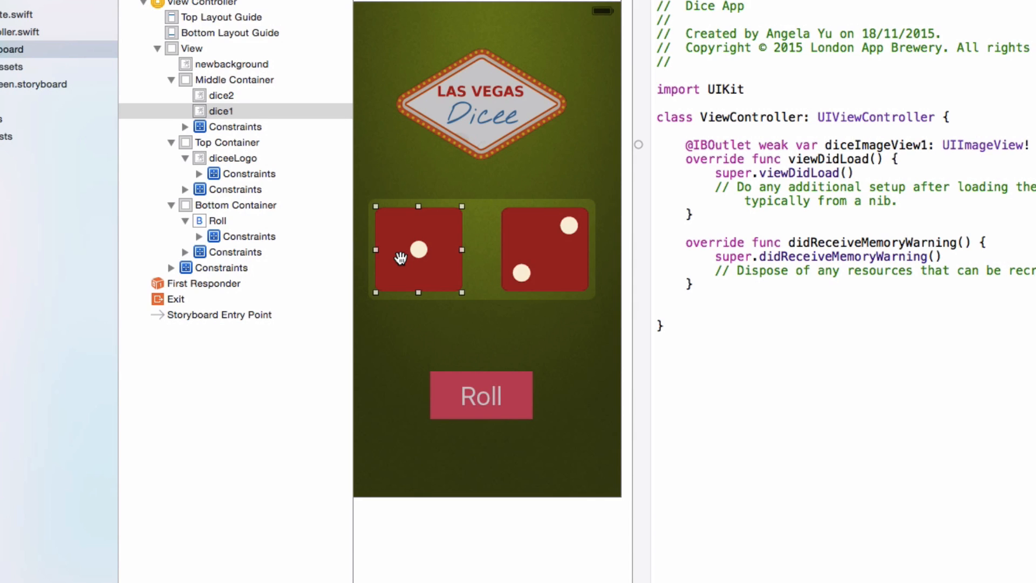
{"action": "left_click_drag", "start_coordinate": [399, 258], "coordinate": [694, 195]}
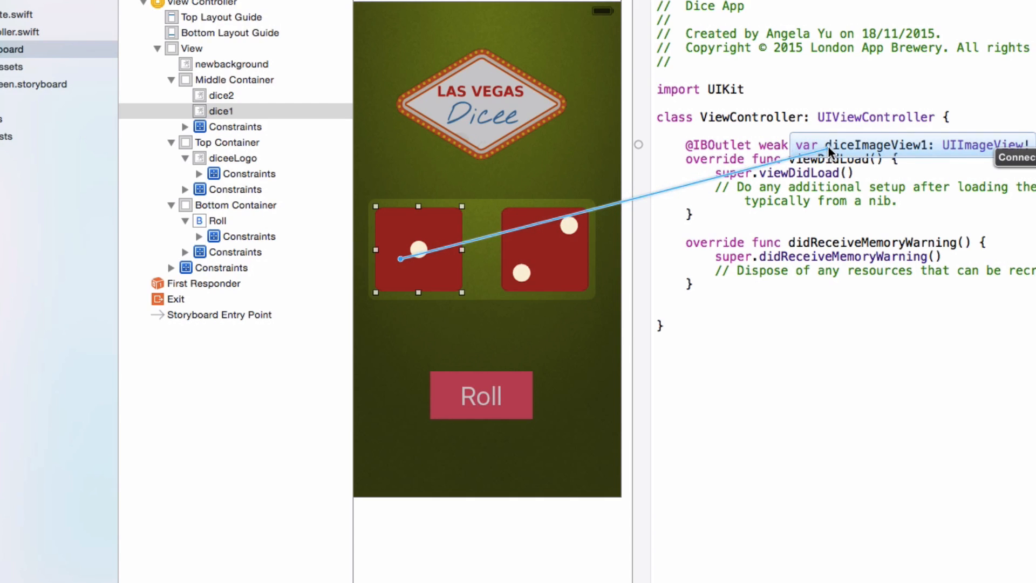
{"action": "mouse_move", "coordinate": [866, 149]}
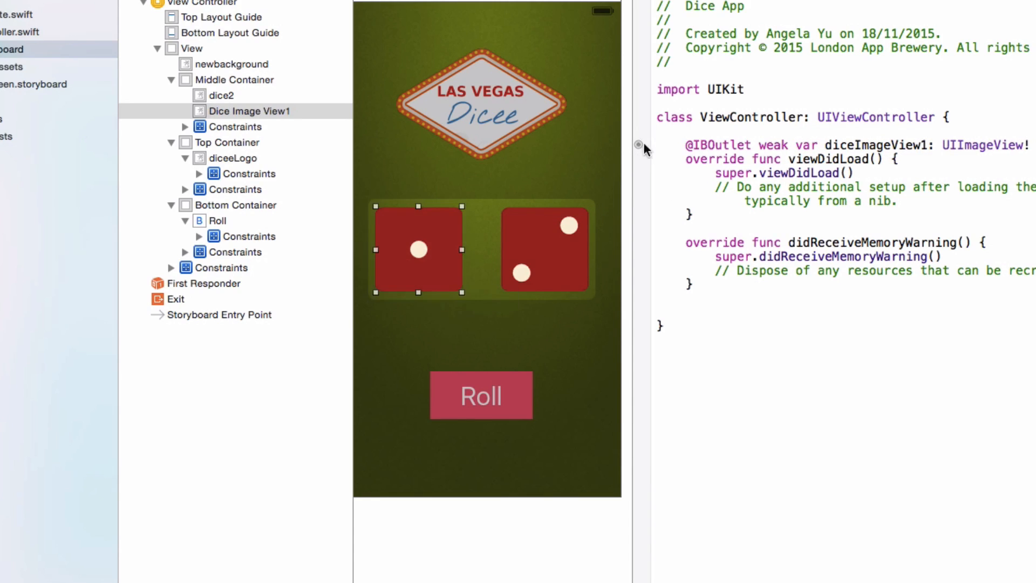
{"action": "mouse_move", "coordinate": [429, 257]}
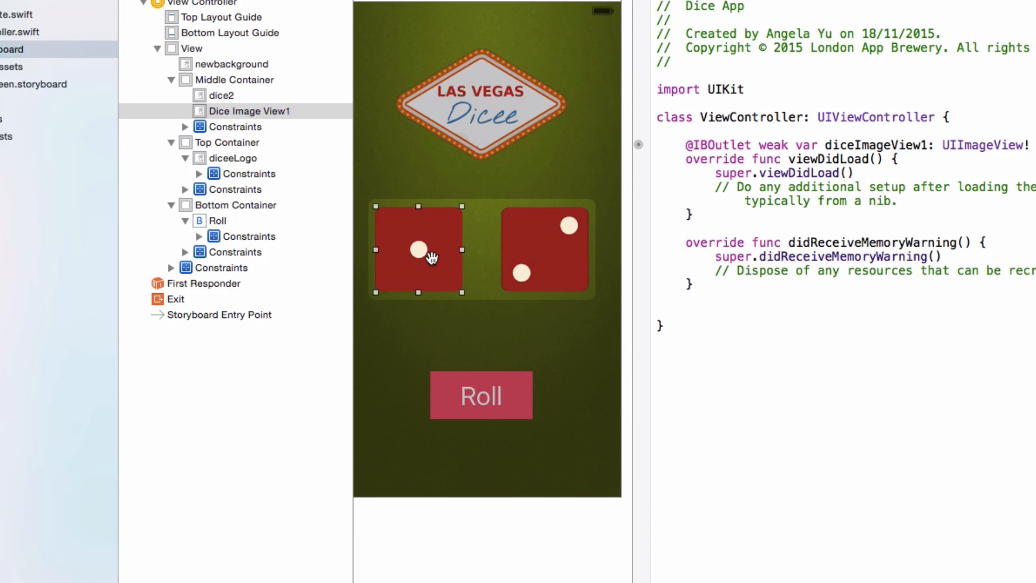
{"action": "left_click_drag", "start_coordinate": [430, 258], "coordinate": [790, 136]}
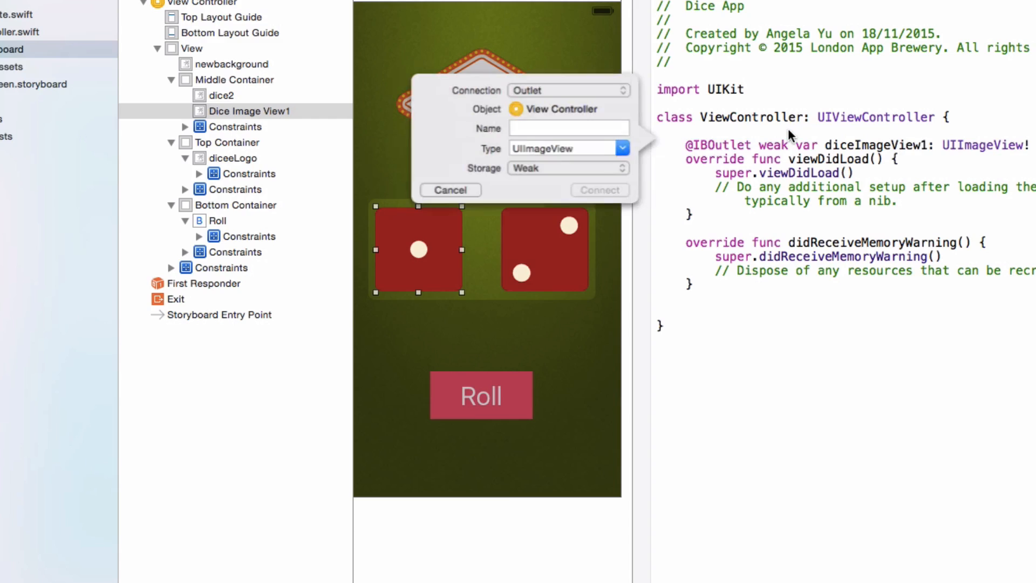
{"action": "left_click", "coordinate": [570, 128]}
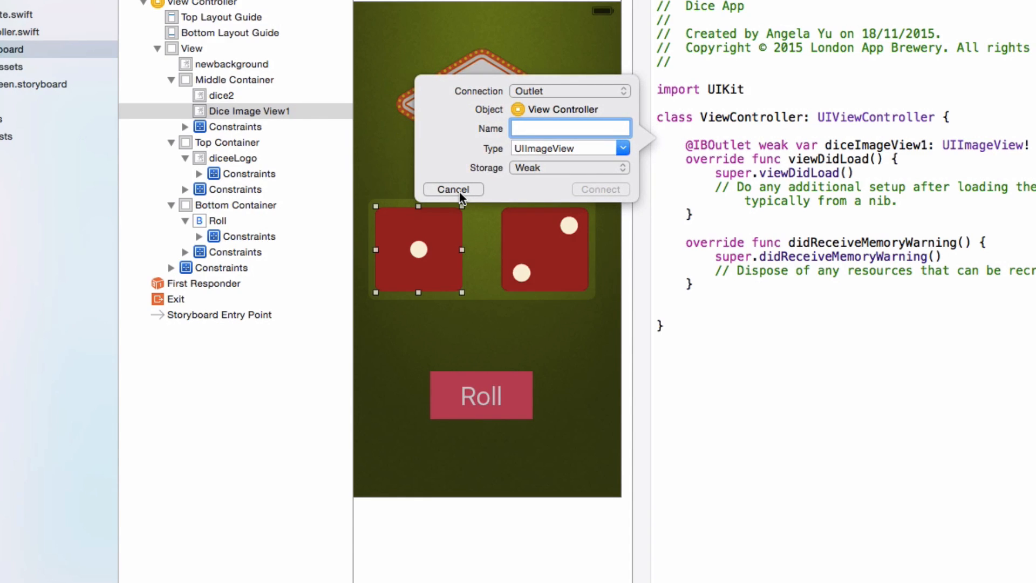
{"action": "left_click", "coordinate": [452, 190]}
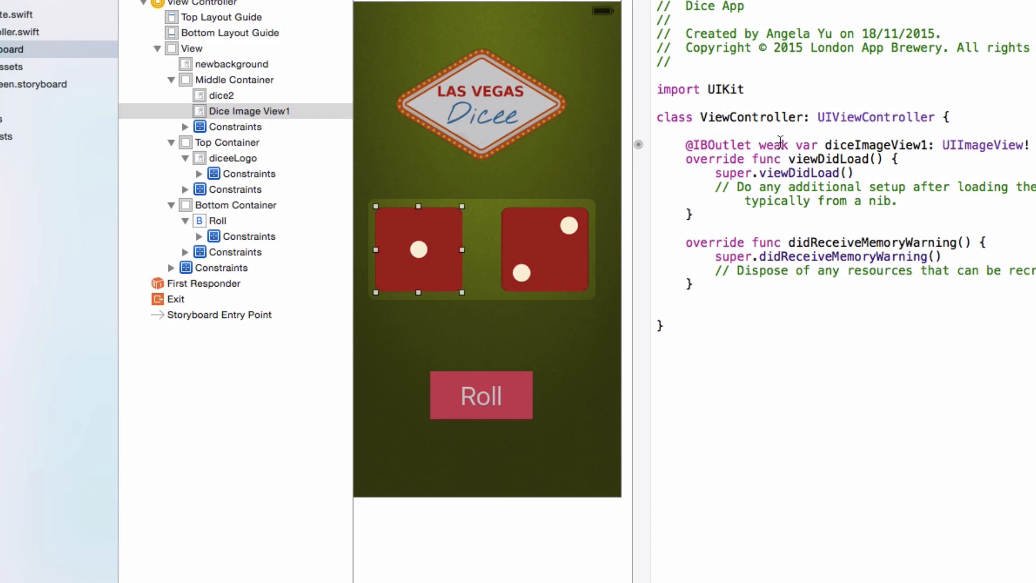
Step: Check the left die's connections, then select and delete the diceImageView1 outlet declaration
{"action": "right_click", "coordinate": [418, 249]}
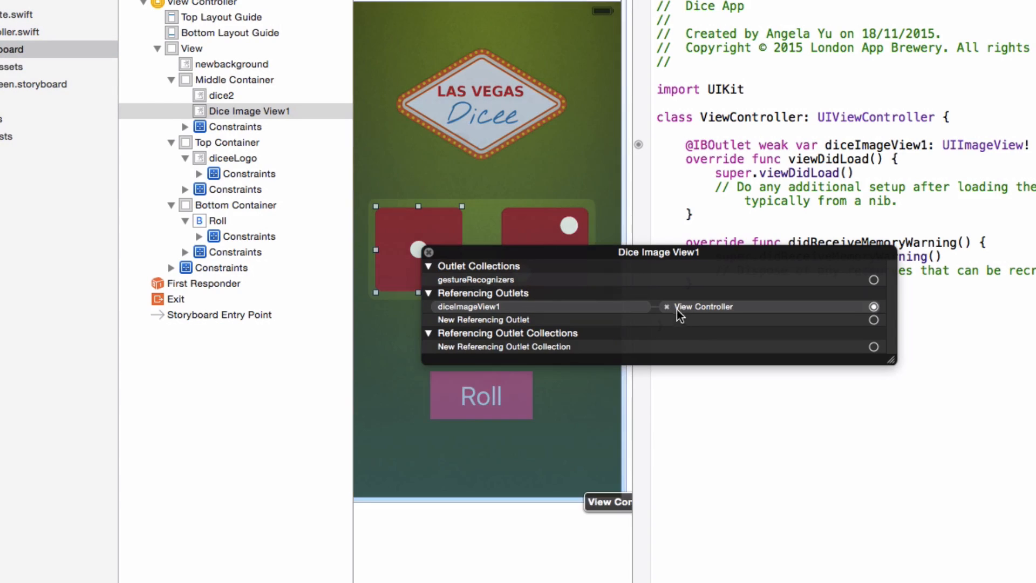
{"action": "left_click", "coordinate": [666, 305]}
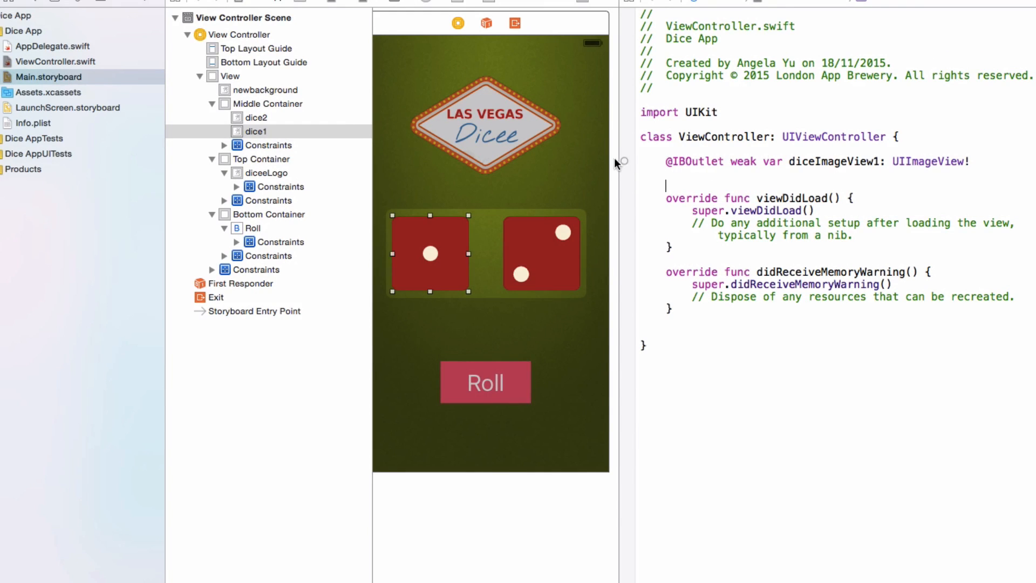
{"action": "left_click_drag", "start_coordinate": [622, 161], "coordinate": [558, 176]}
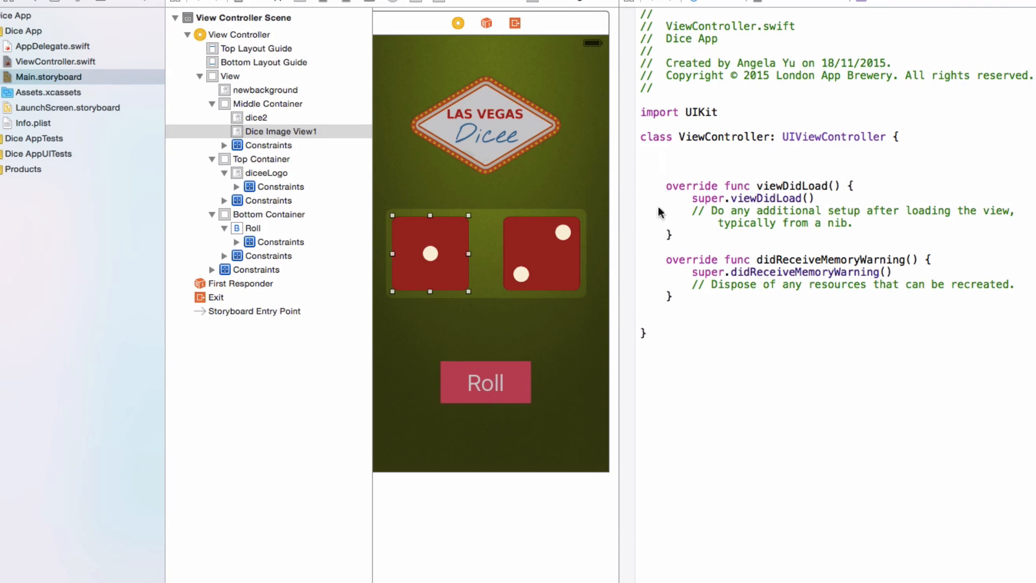
{"action": "mouse_move", "coordinate": [619, 219]}
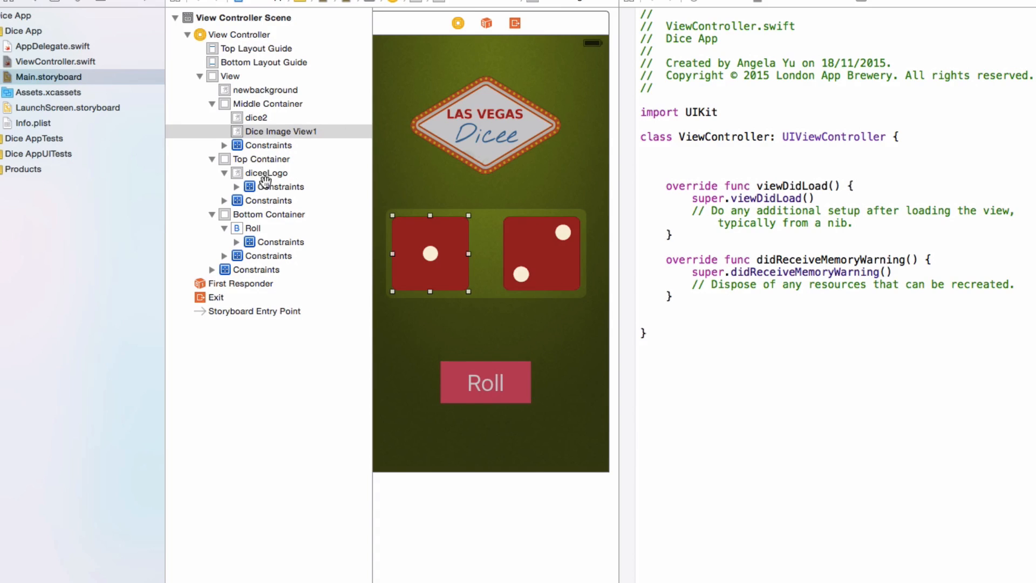
{"action": "mouse_move", "coordinate": [427, 92]}
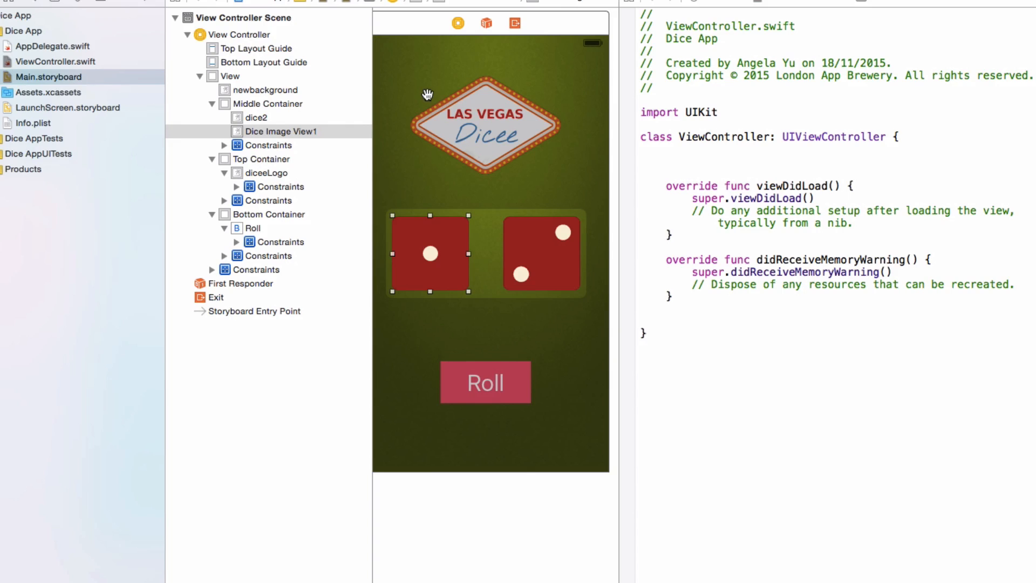
{"action": "mouse_move", "coordinate": [342, 245]}
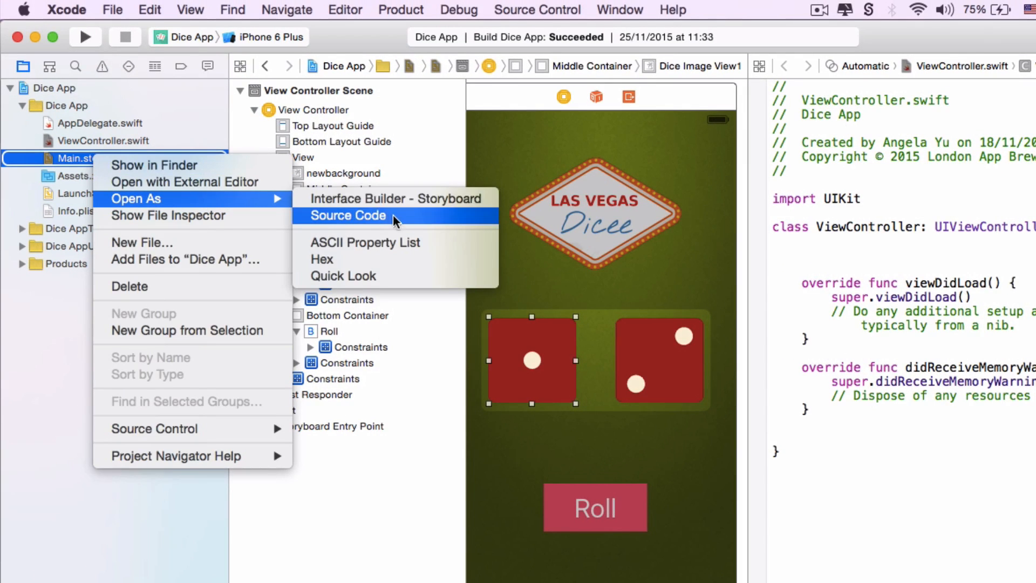
Step: View Main.storyboard as XML source and locate the leftover diceImageView1 connection entry
{"action": "left_click", "coordinate": [348, 215]}
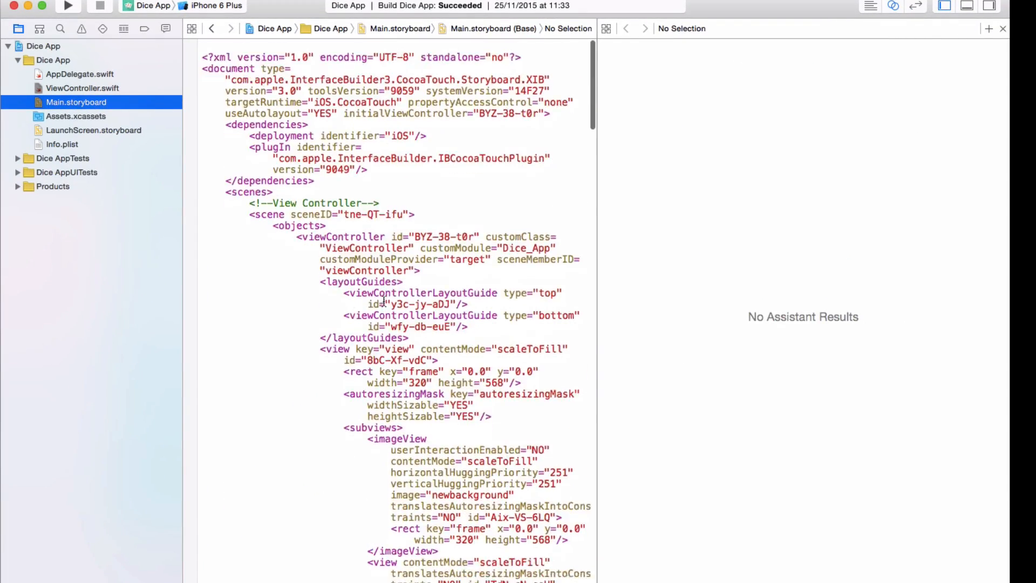
{"action": "scroll", "scroll_direction": "down", "scroll_amount": 3}
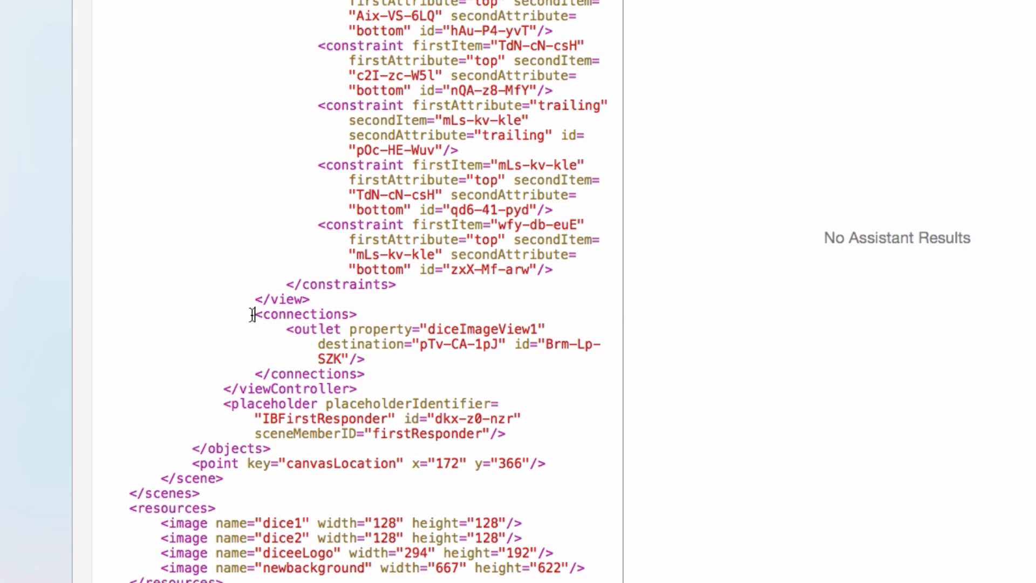
{"action": "left_click_drag", "start_coordinate": [257, 314], "coordinate": [417, 373]}
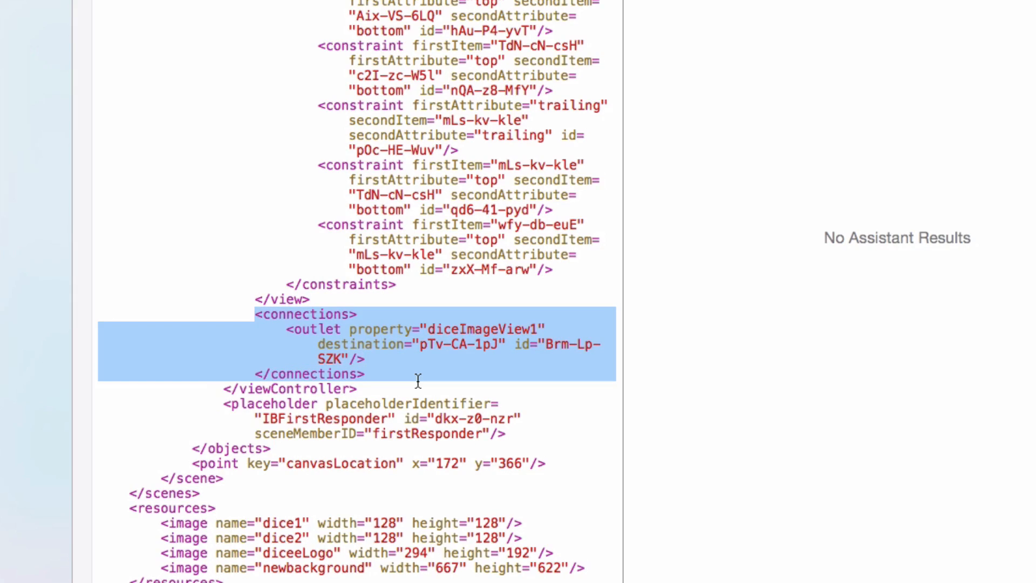
{"action": "mouse_move", "coordinate": [237, 371]}
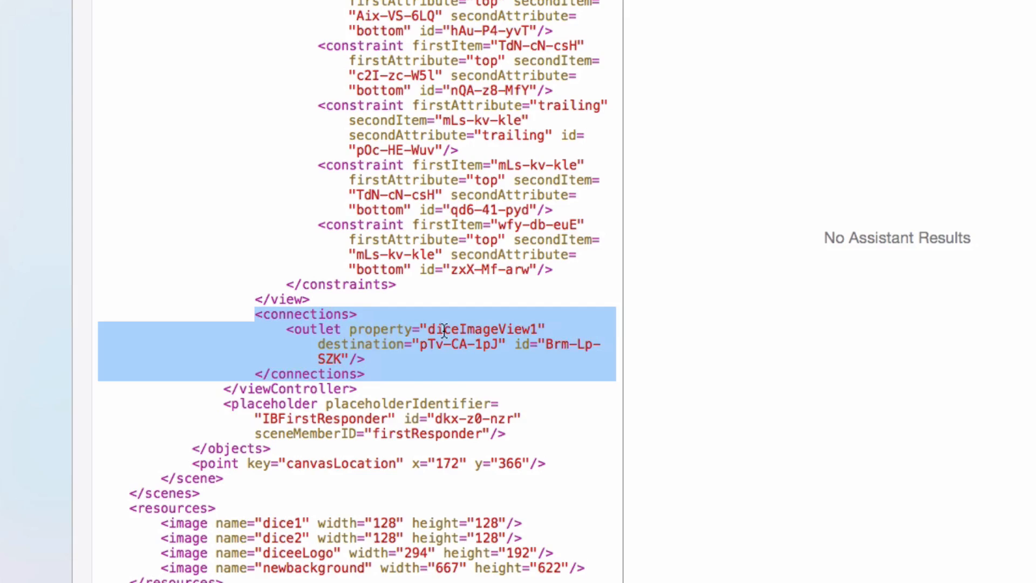
{"action": "mouse_move", "coordinate": [553, 331]}
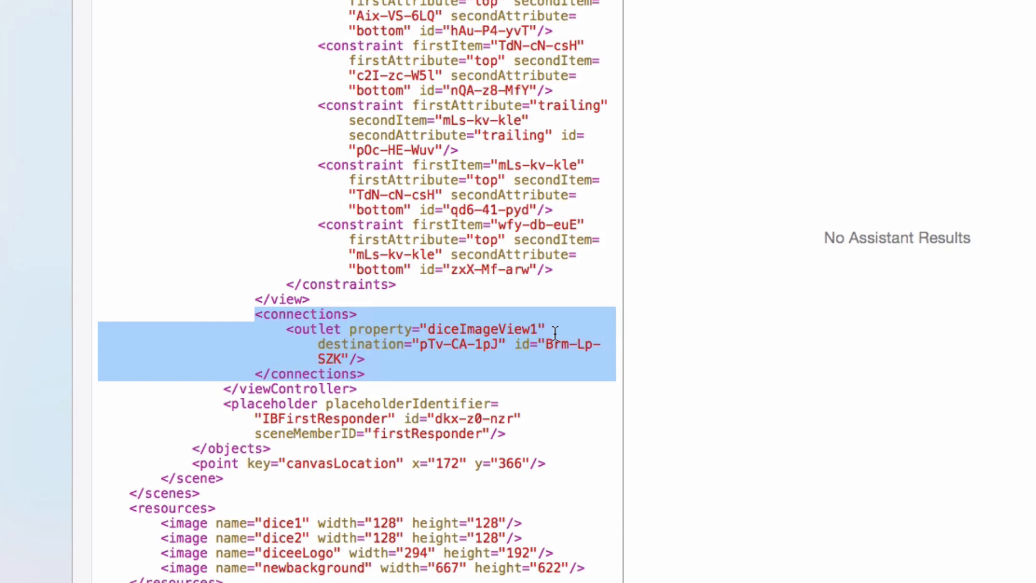
{"action": "mouse_move", "coordinate": [486, 78]}
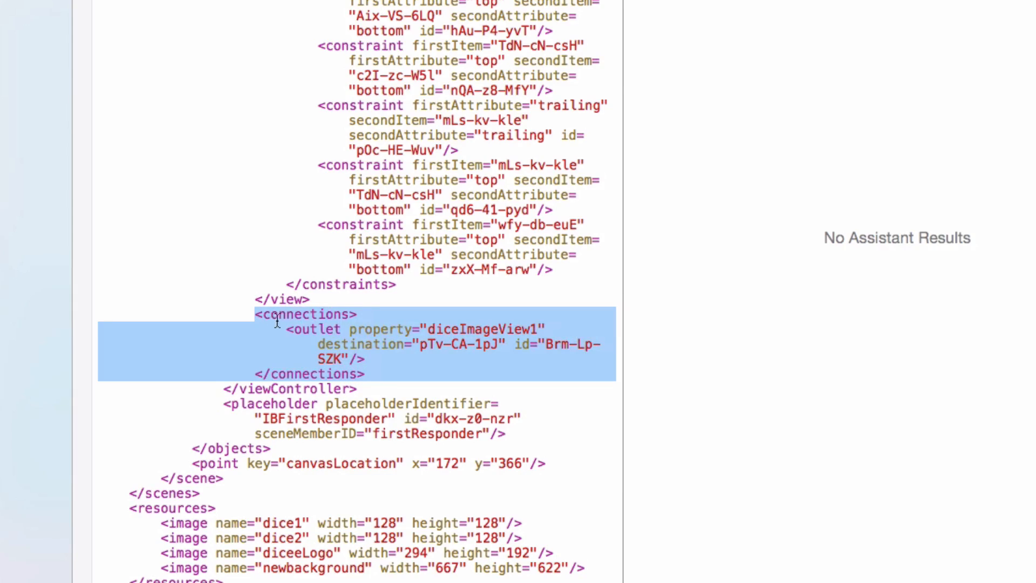
{"action": "mouse_move", "coordinate": [801, 243]}
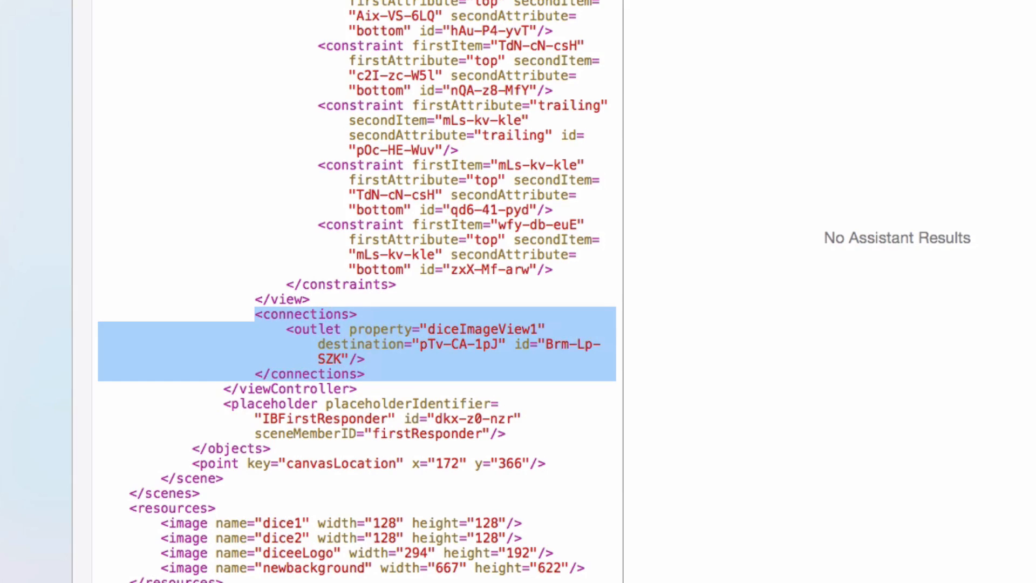
{"action": "left_click", "coordinate": [74, 80]}
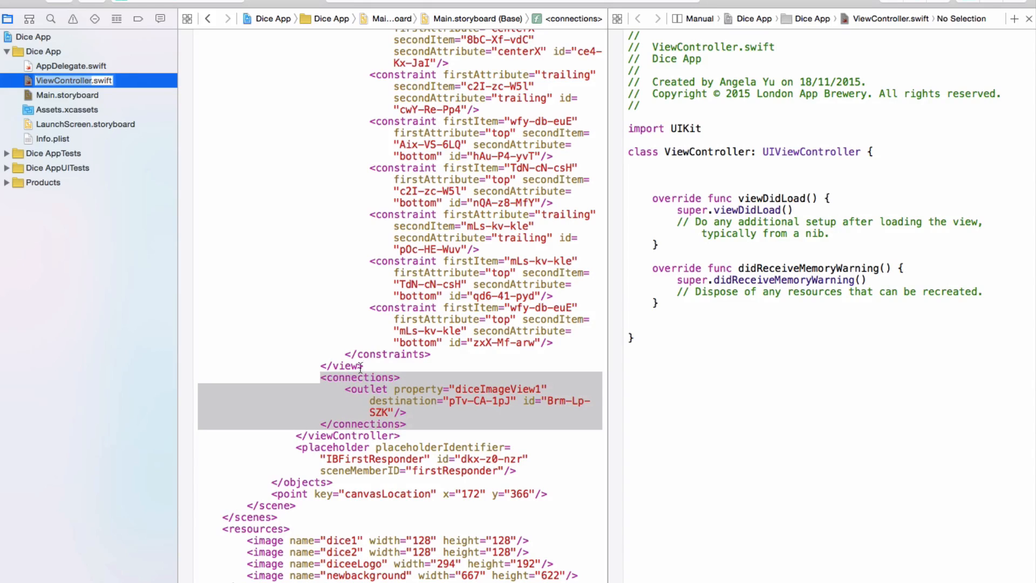
Step: Reopen Main.storyboard as Interface Builder - Storyboard to restore the visual layout
{"action": "left_click", "coordinate": [66, 95]}
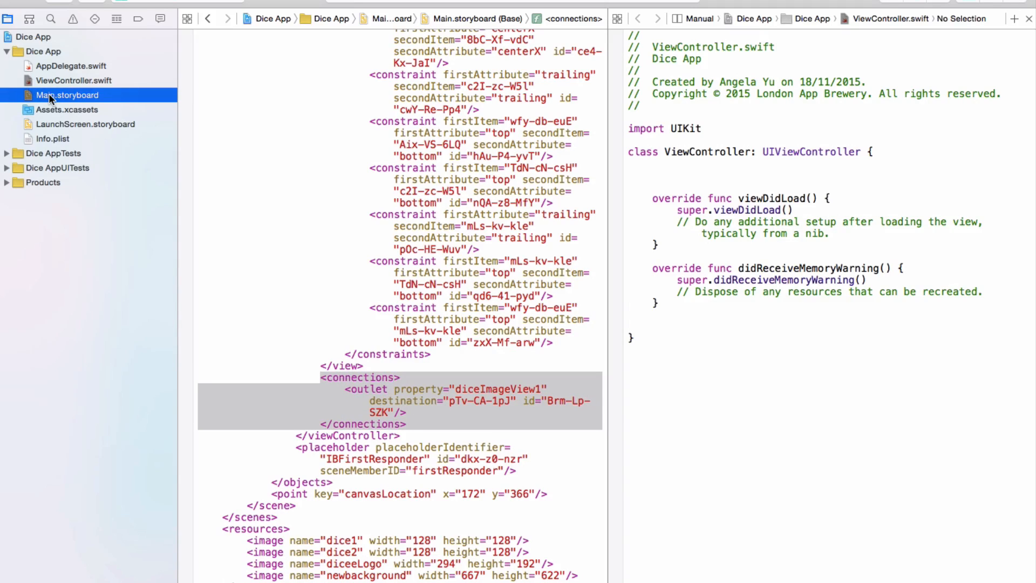
{"action": "right_click", "coordinate": [64, 95]}
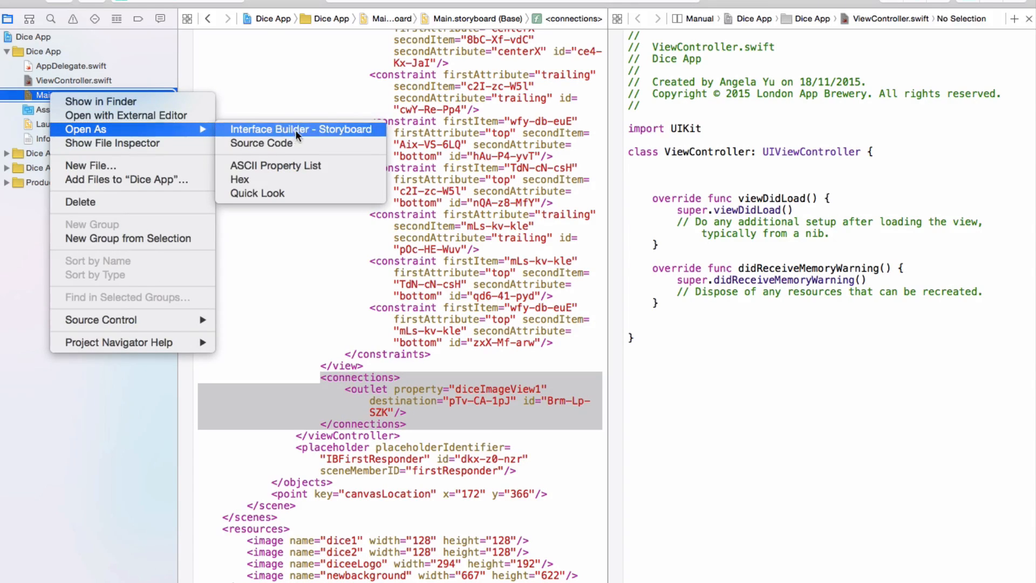
{"action": "left_click", "coordinate": [303, 128]}
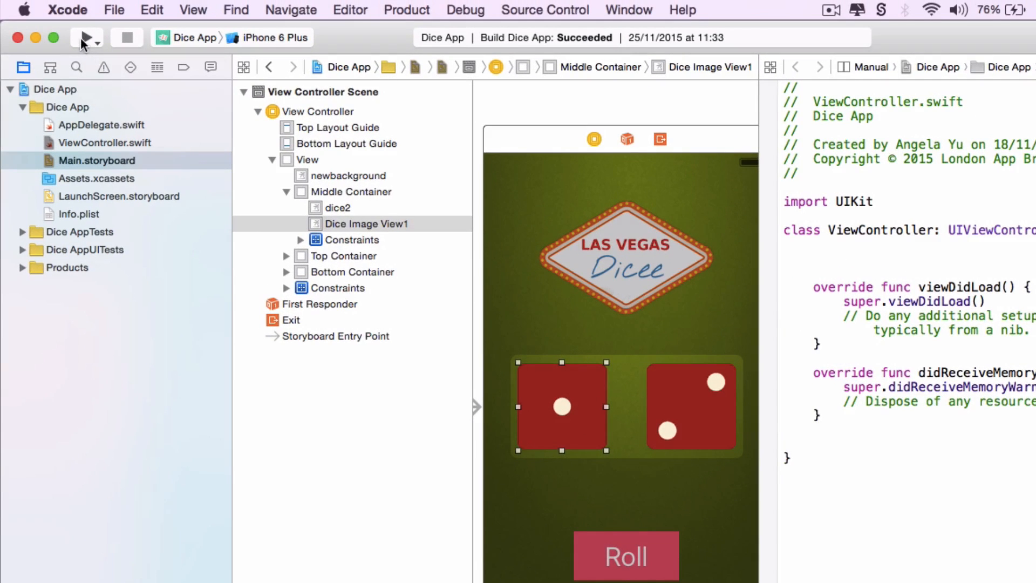
Step: Target the iPhone 5 simulator and run the Dice App
{"action": "left_click", "coordinate": [272, 38]}
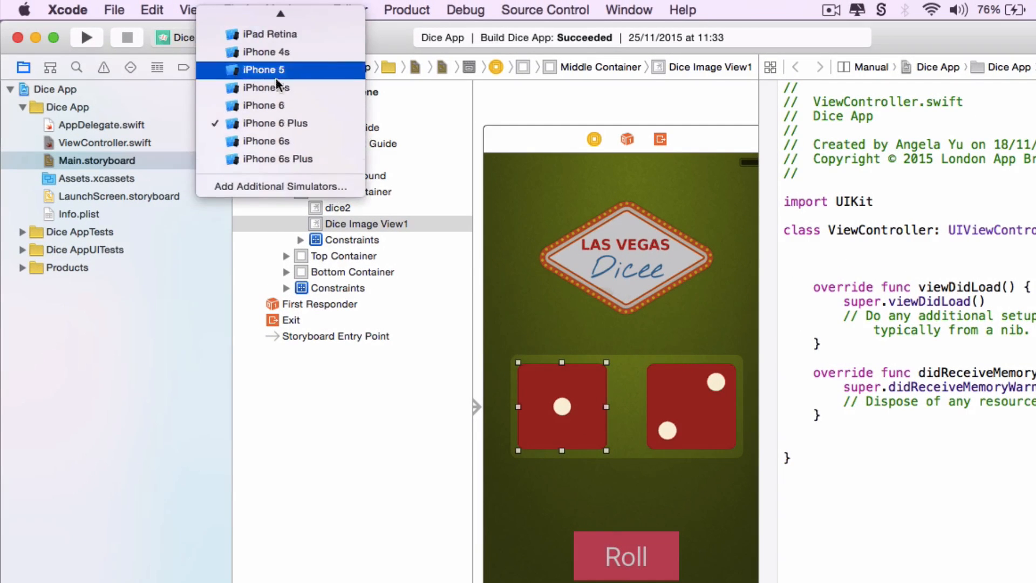
{"action": "left_click", "coordinate": [264, 69]}
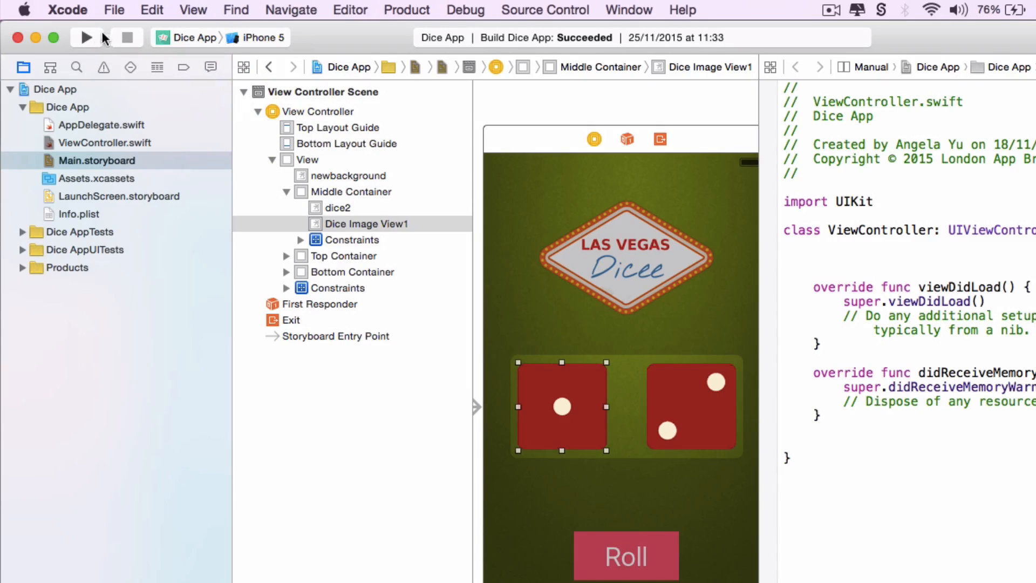
{"action": "left_click", "coordinate": [84, 38]}
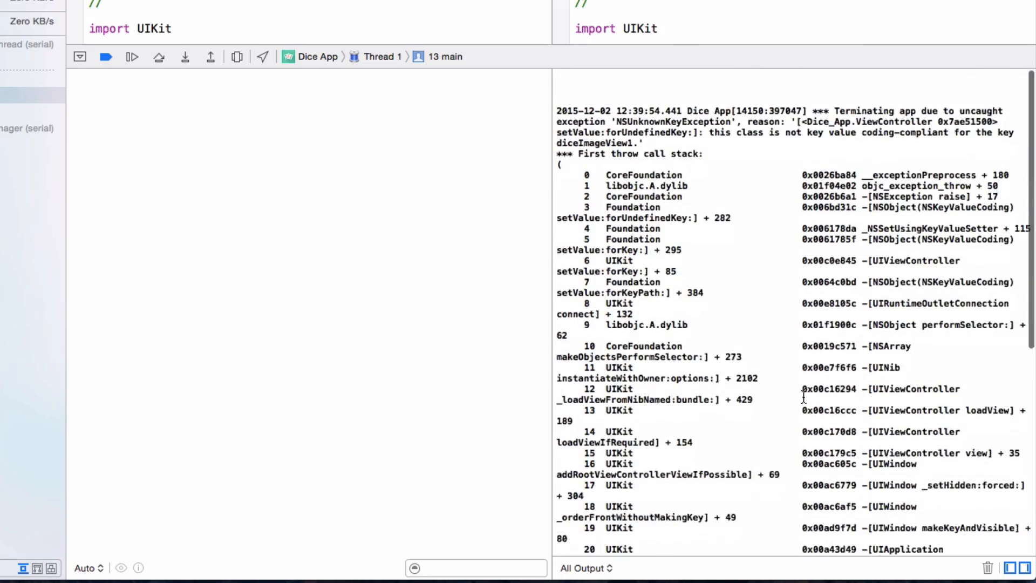
{"action": "scroll", "scroll_direction": "down", "scroll_amount": 3}
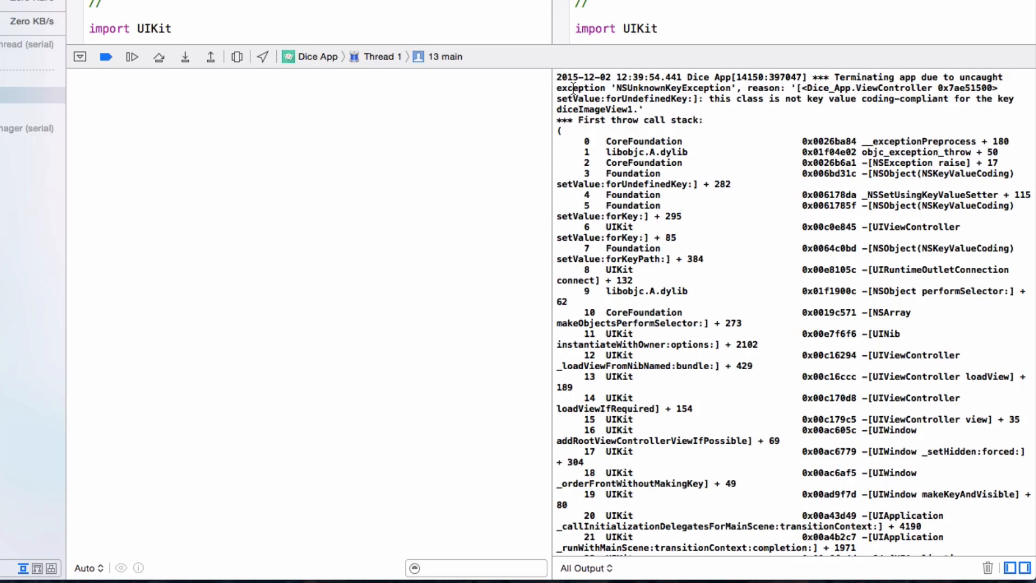
{"action": "mouse_move", "coordinate": [834, 98]}
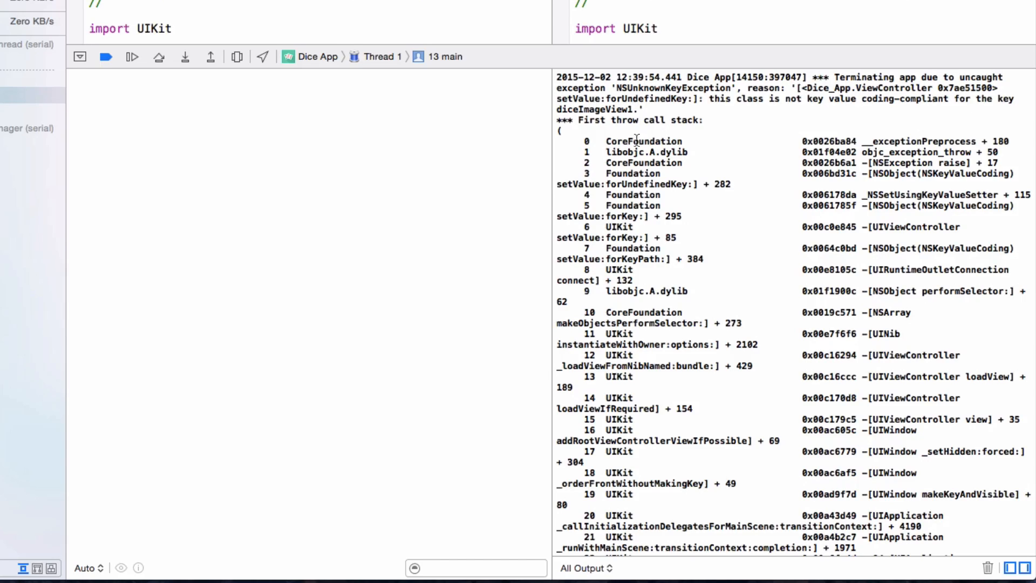
{"action": "mouse_move", "coordinate": [636, 109]}
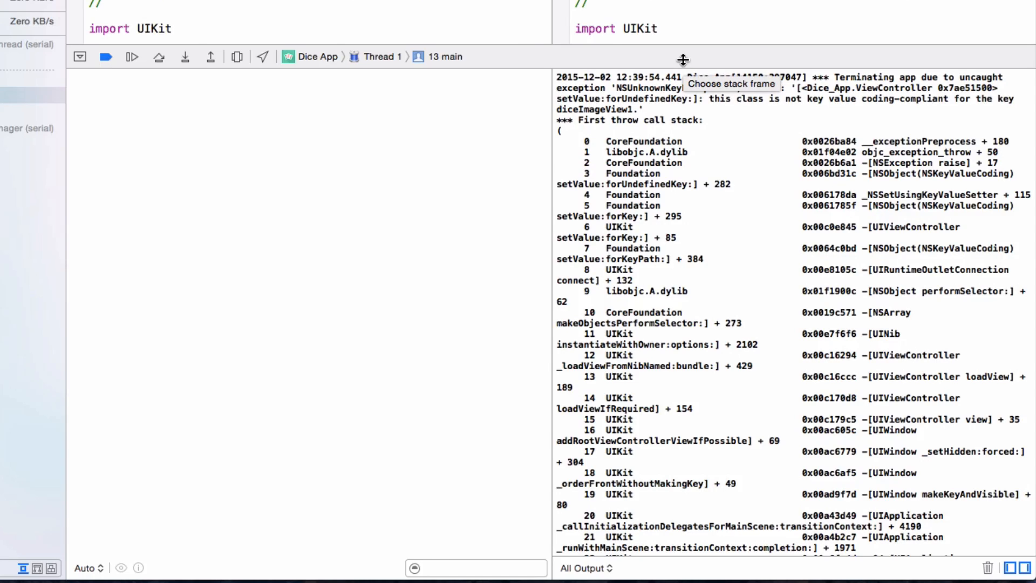
{"action": "mouse_move", "coordinate": [768, 48]}
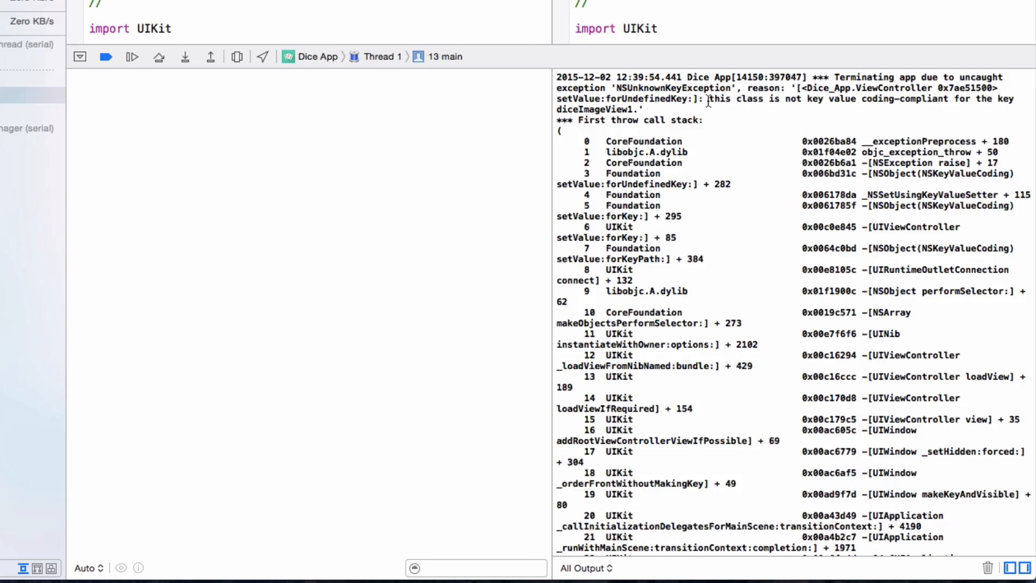
{"action": "mouse_move", "coordinate": [751, 116]}
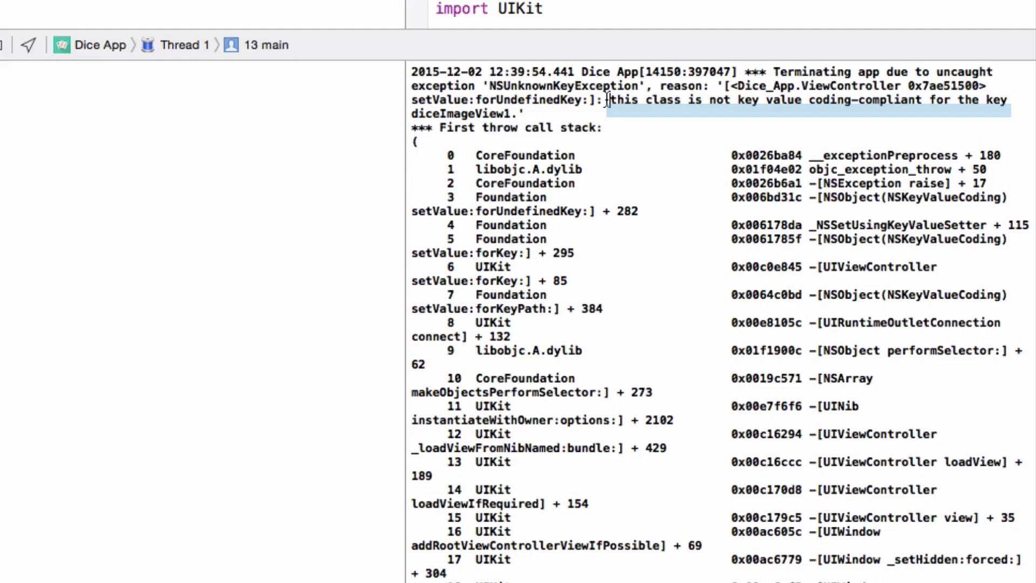
{"action": "left_click", "coordinate": [606, 100]}
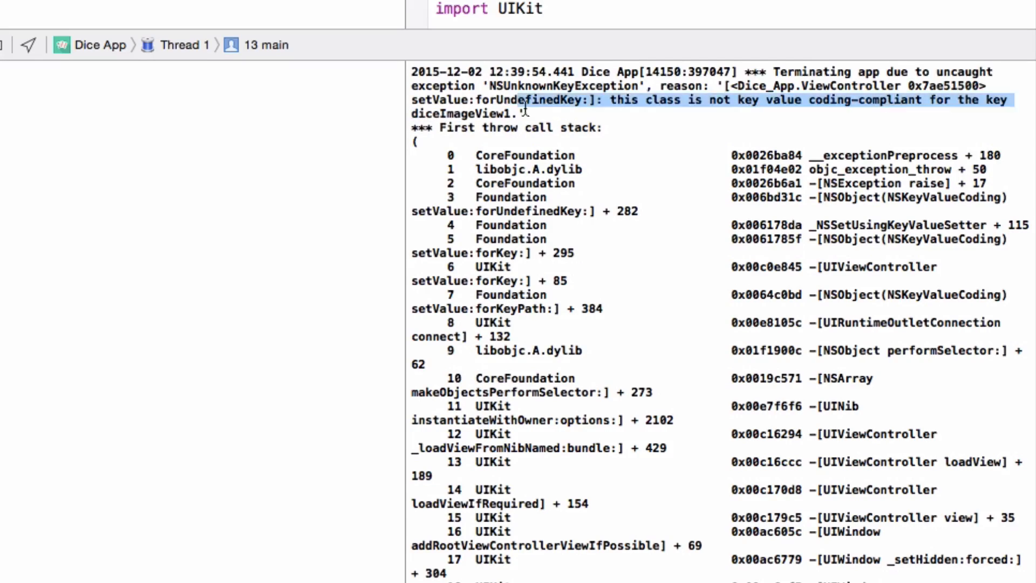
{"action": "double_click", "coordinate": [459, 112]}
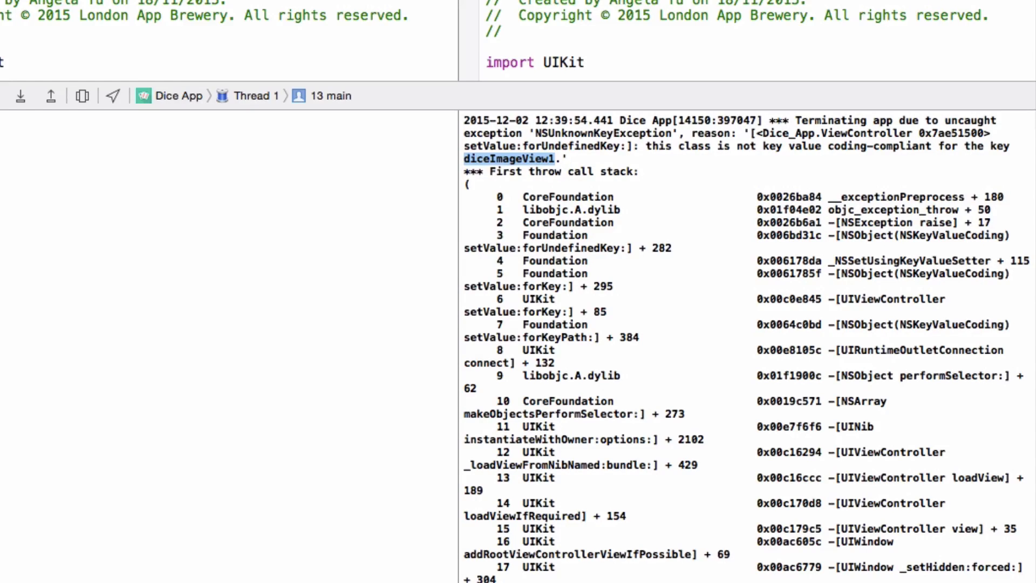
Step: Hide the debug console and break the left die's stale diceImageView1 referencing outlet
{"action": "key", "text": "cmd+shift+y"}
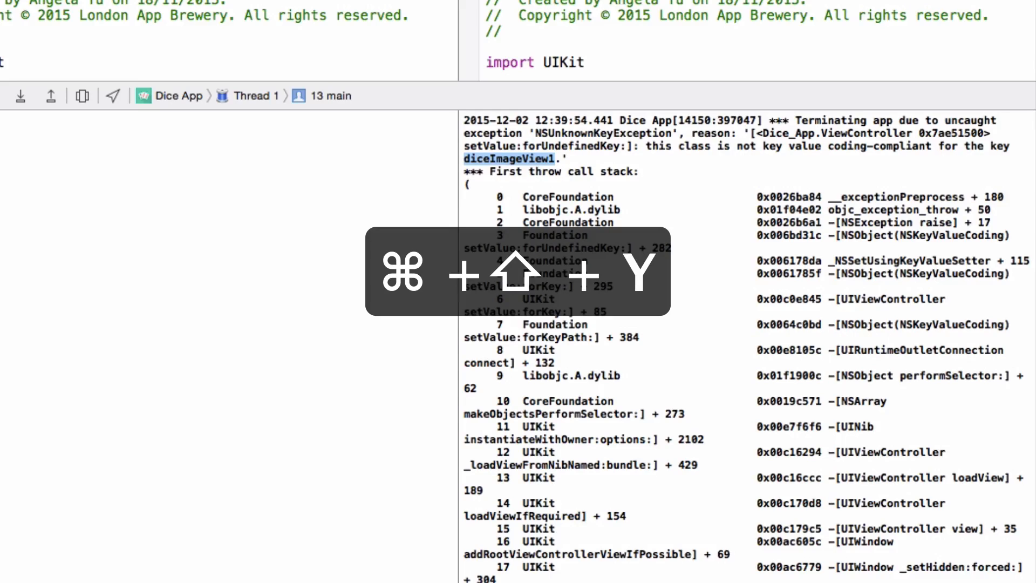
{"action": "key", "text": "cmd+shift+y"}
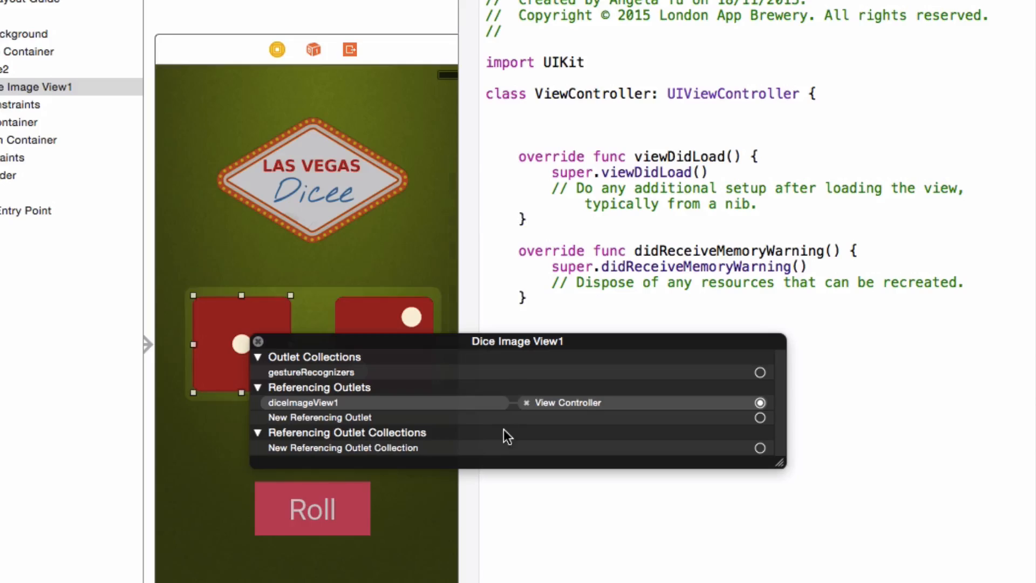
{"action": "left_click", "coordinate": [241, 343]}
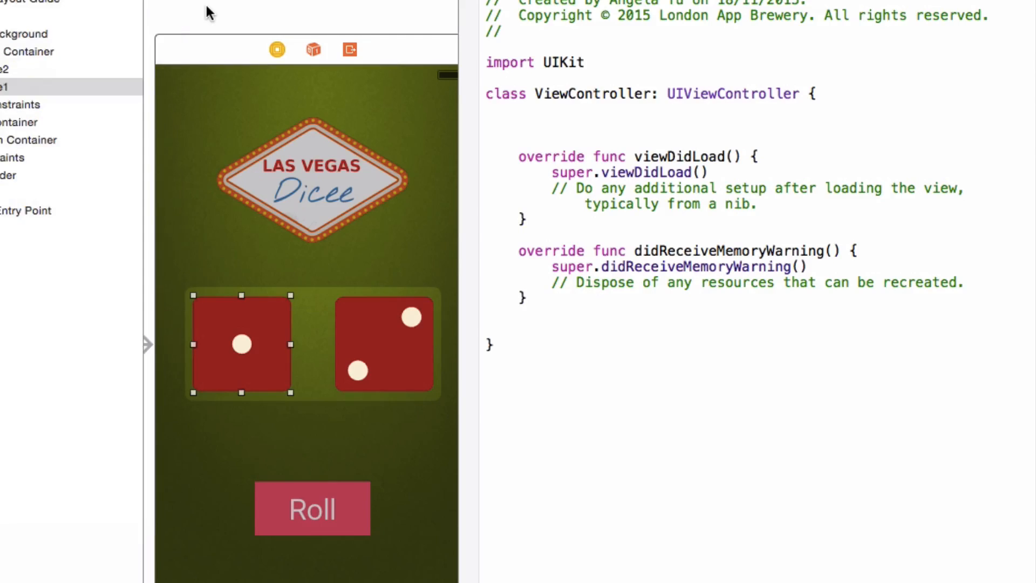
{"action": "mouse_move", "coordinate": [249, 339]}
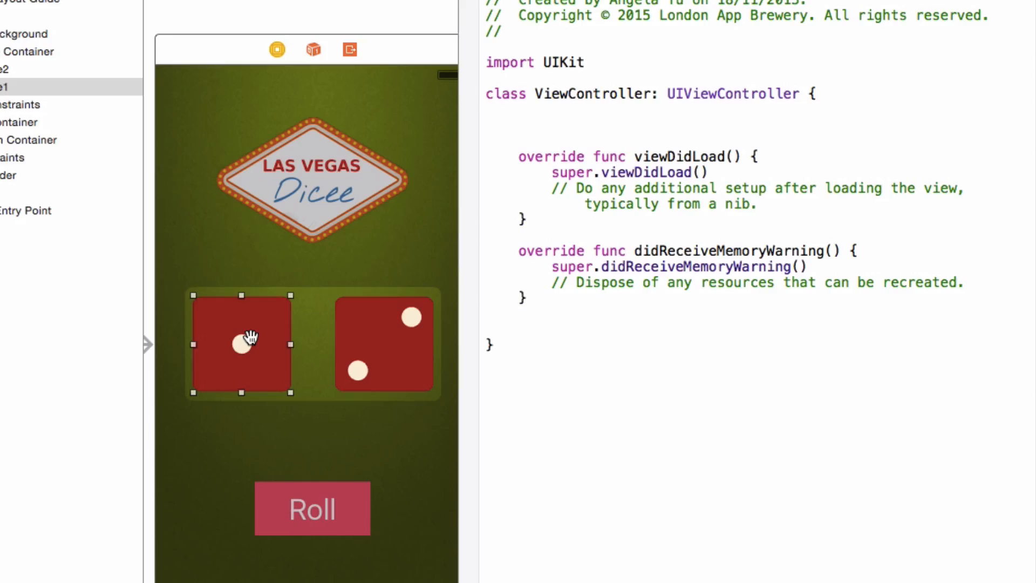
Step: Connect the left and right dice as outlets diceImageView1 and diceImageView2
{"action": "left_click_drag", "start_coordinate": [241, 342], "coordinate": [587, 131]}
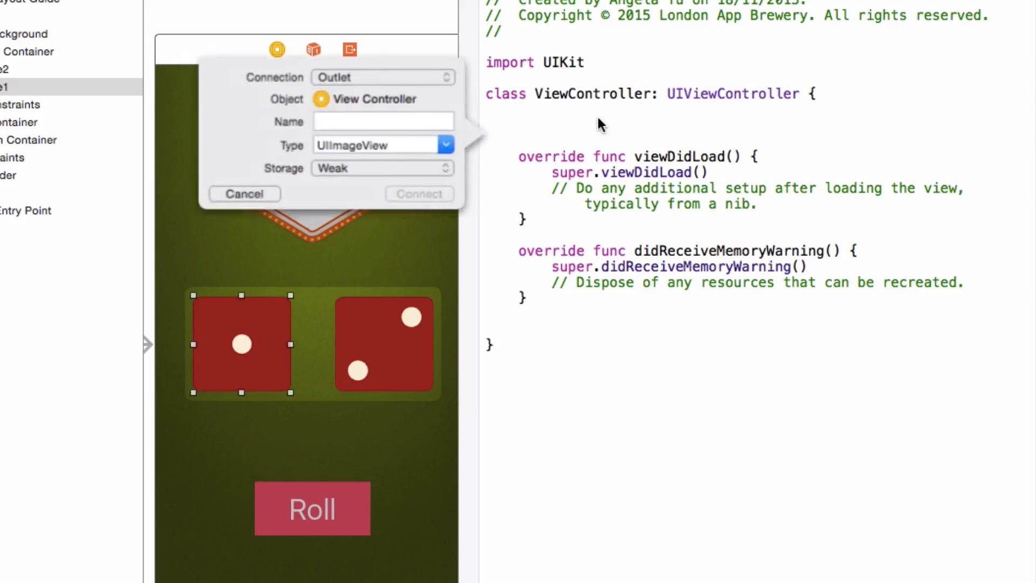
{"action": "left_click", "coordinate": [383, 122]}
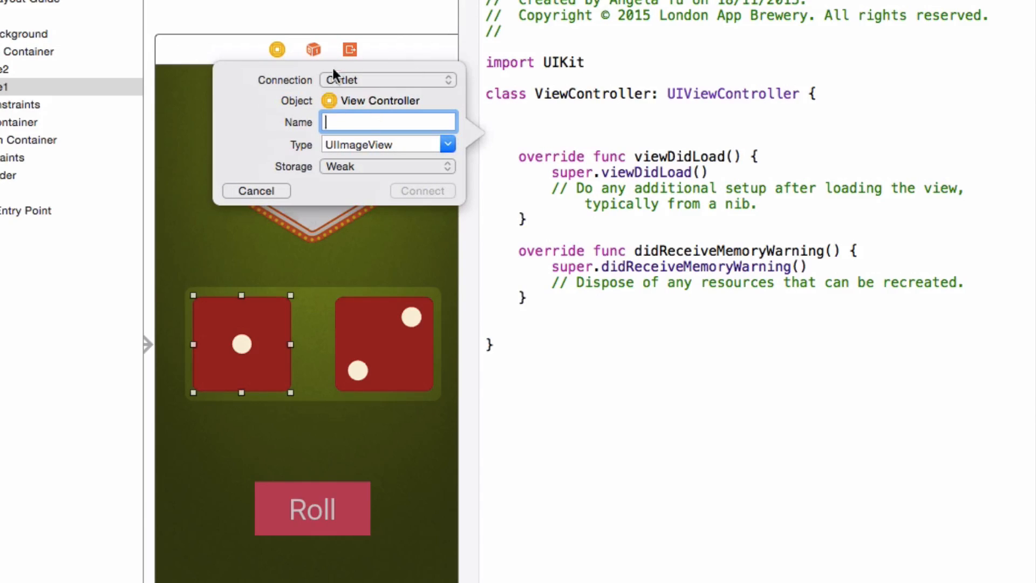
{"action": "type", "text": "dice1"}
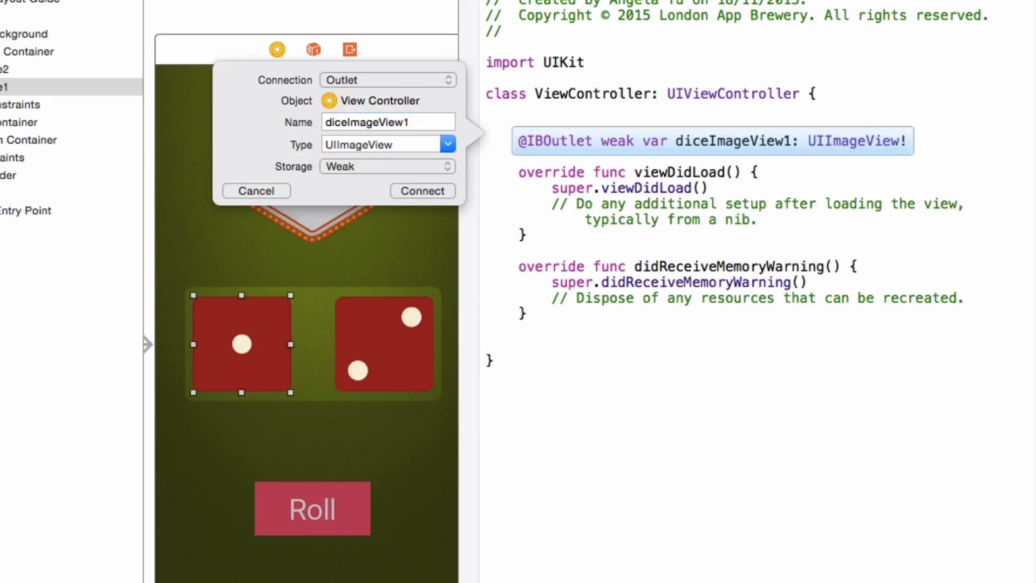
{"action": "left_click", "coordinate": [422, 190]}
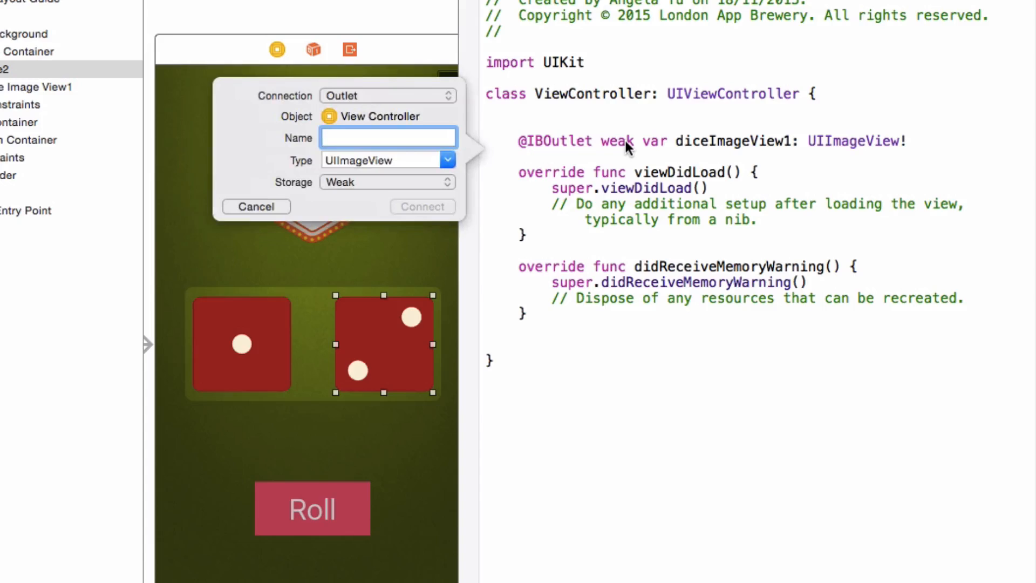
{"action": "type", "text": "diceIma"}
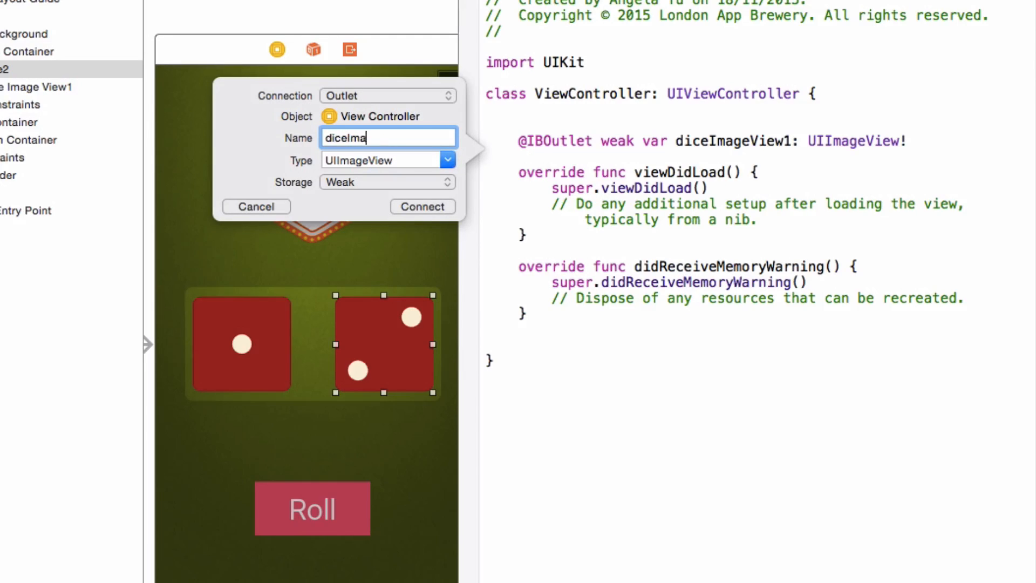
{"action": "type", "text": "geView2"}
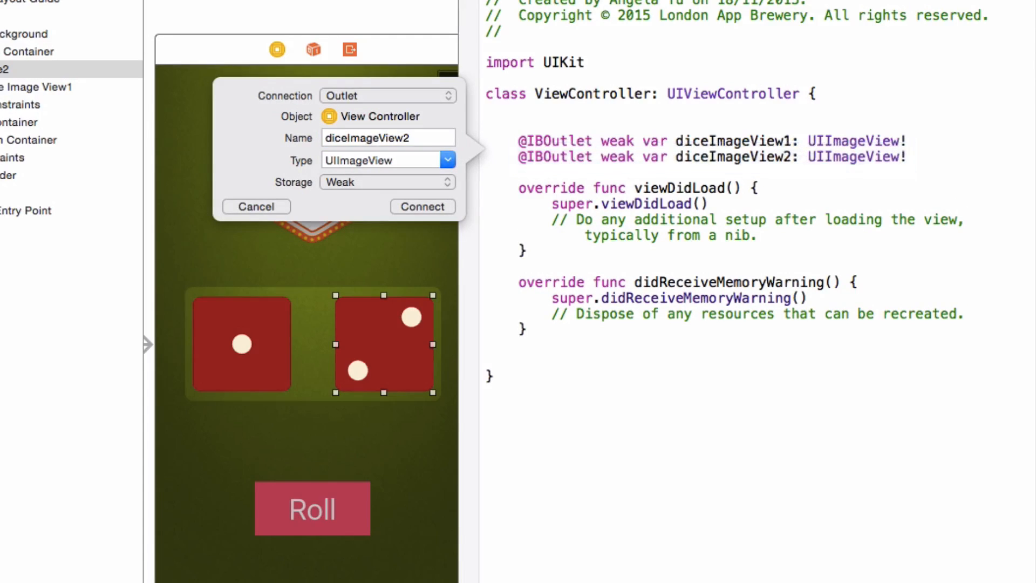
{"action": "left_click", "coordinate": [422, 206]}
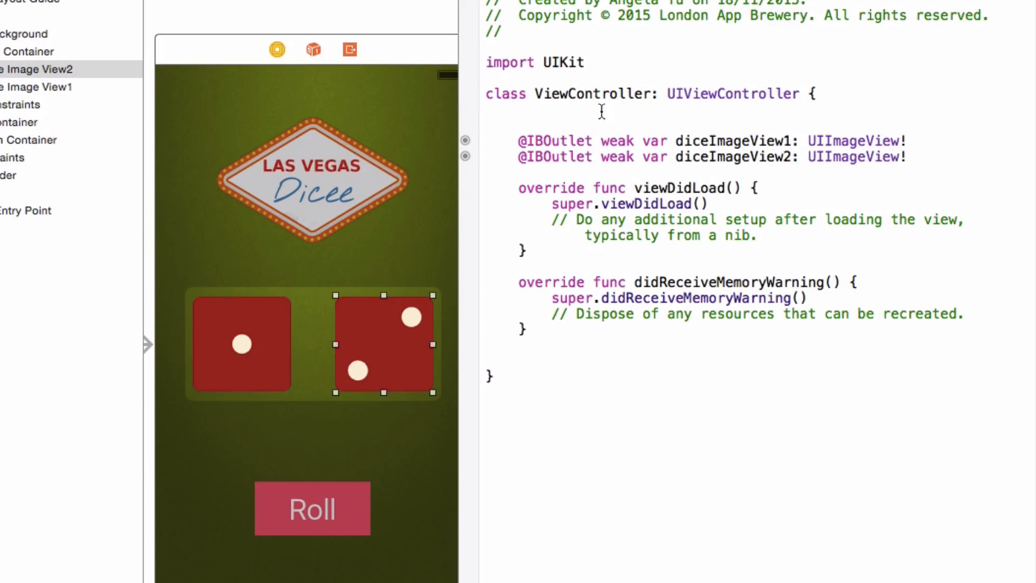
Step: In viewDidLoad set diceImageView1.image = UIImage(named: "dice6") and start a diceImageView2 line
{"action": "double_click", "coordinate": [684, 140]}
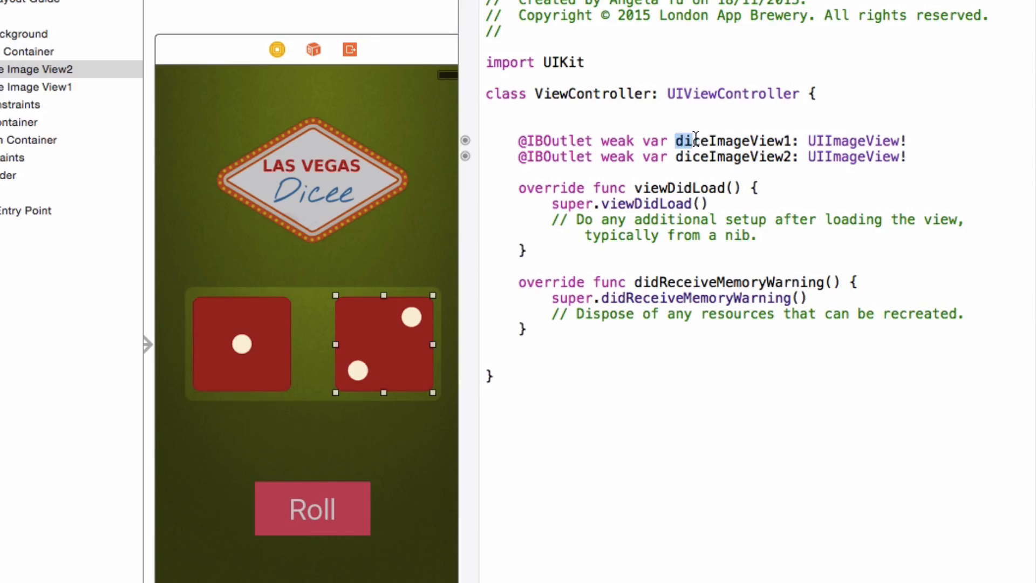
{"action": "double_click", "coordinate": [726, 141]}
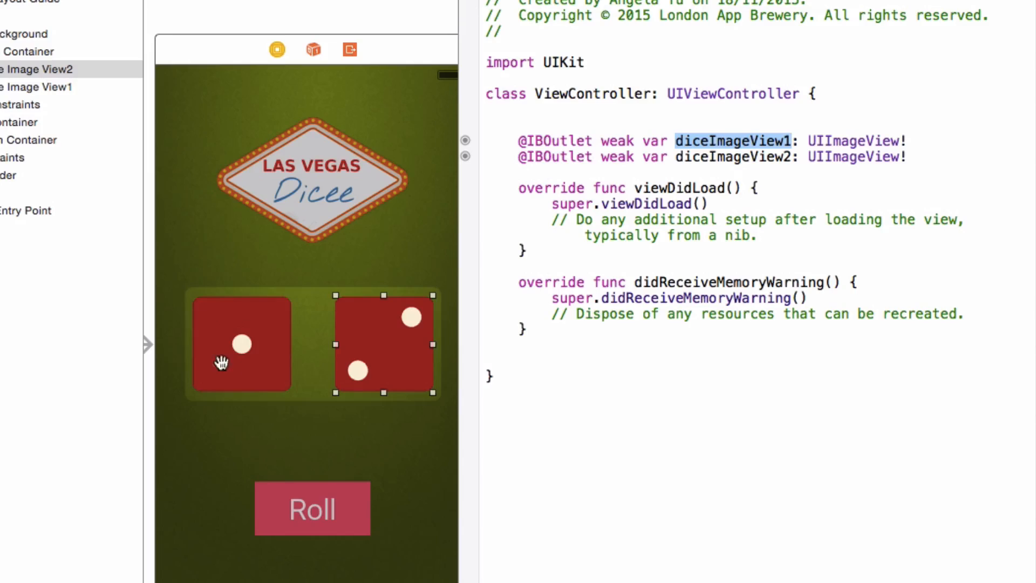
{"action": "mouse_move", "coordinate": [247, 393]}
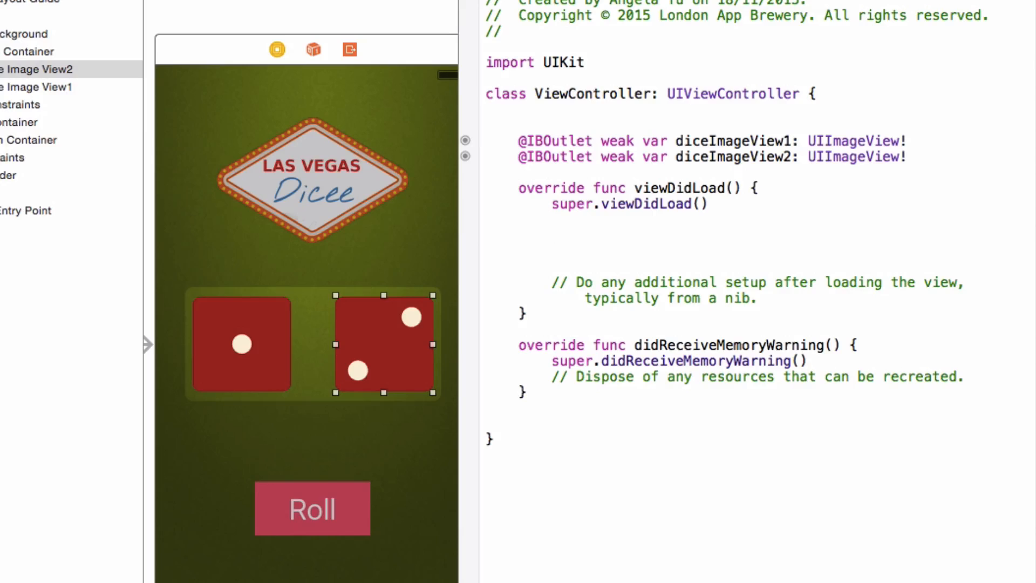
{"action": "type", "text": "d"}
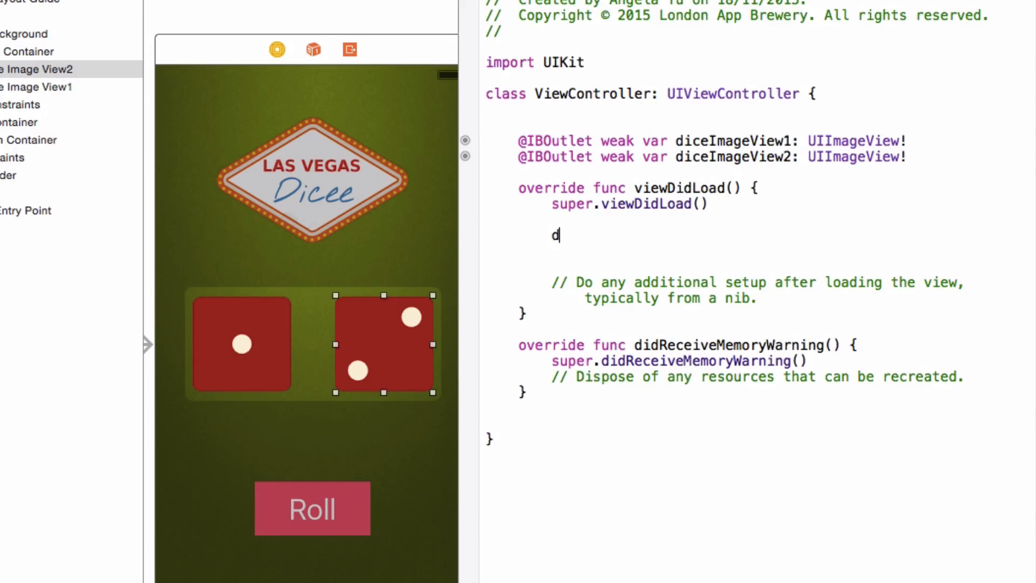
{"action": "type", "text": "iceImageView1"}
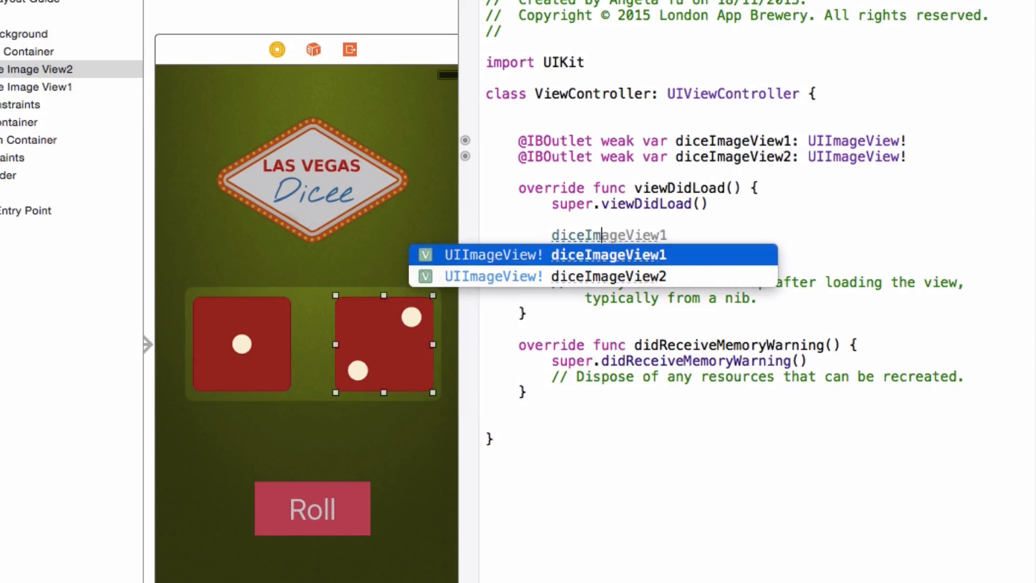
{"action": "type", "text": "."}
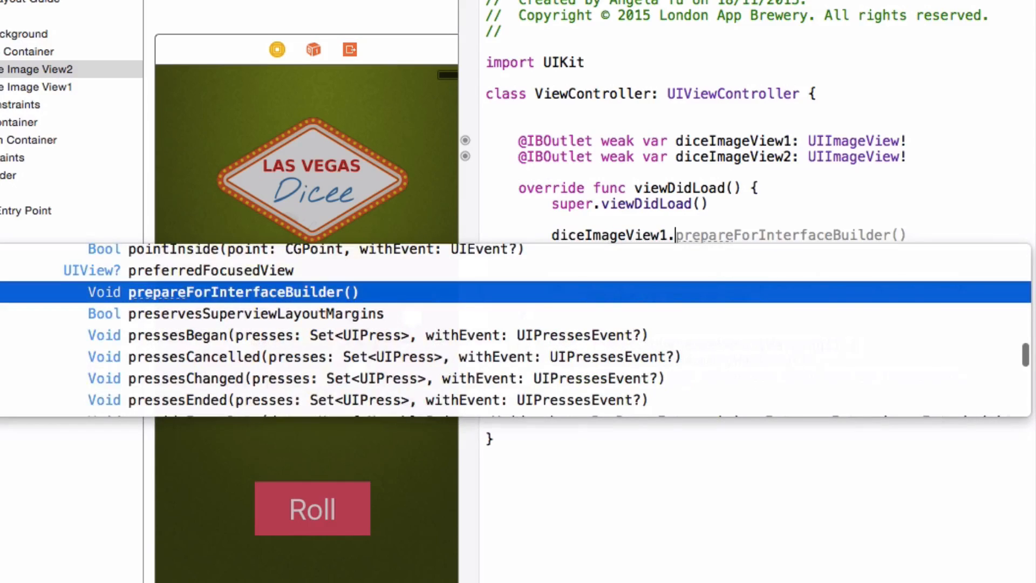
{"action": "type", "text": "image"}
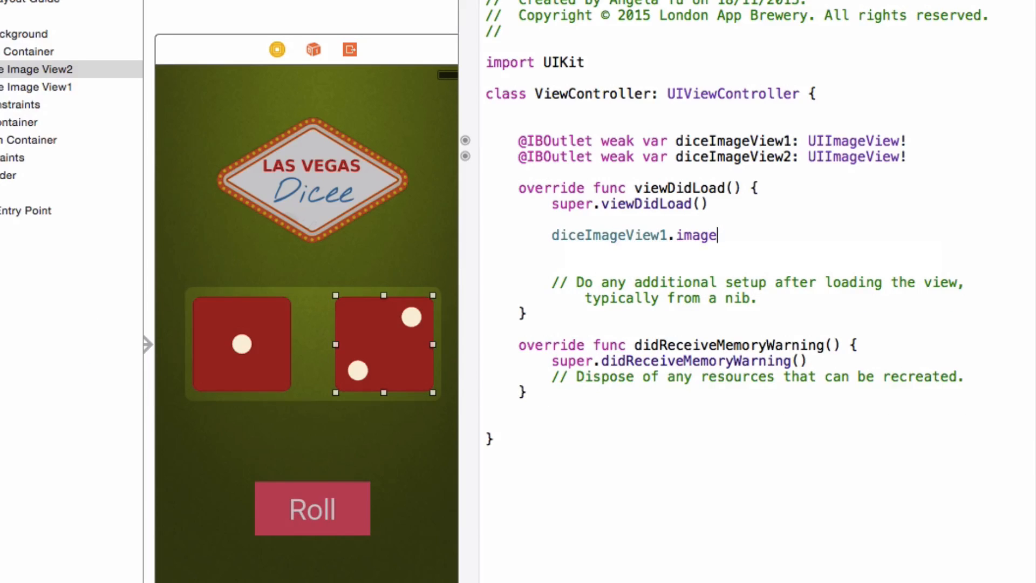
{"action": "type", "text": "= uic"}
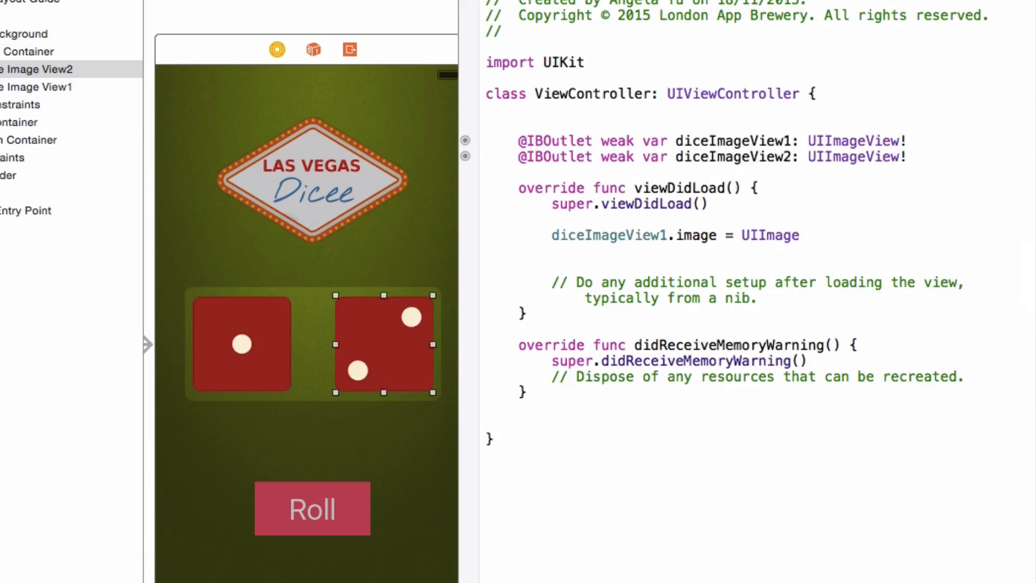
{"action": "type", "text": "("}
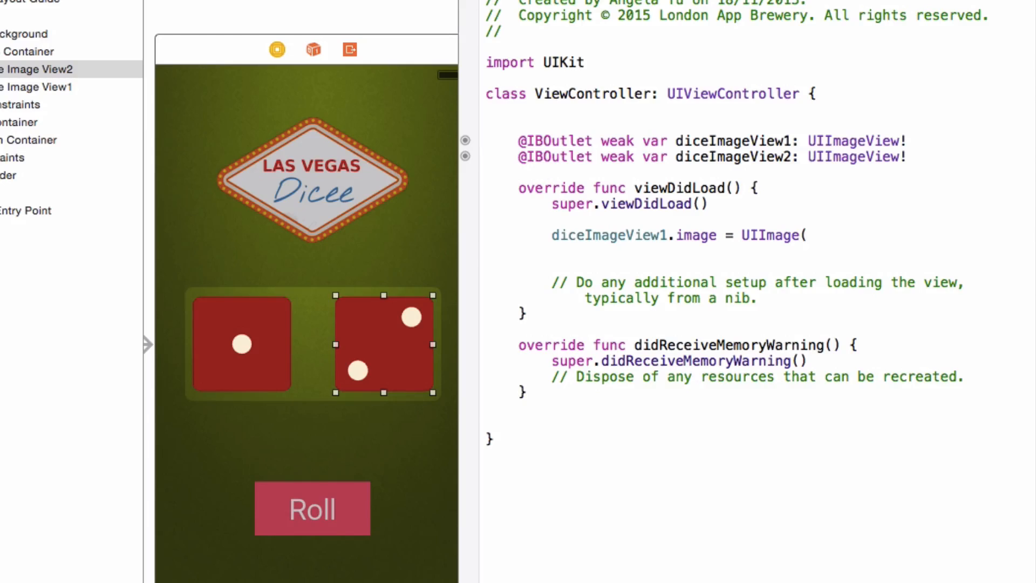
{"action": "type", "text": "named: String"}
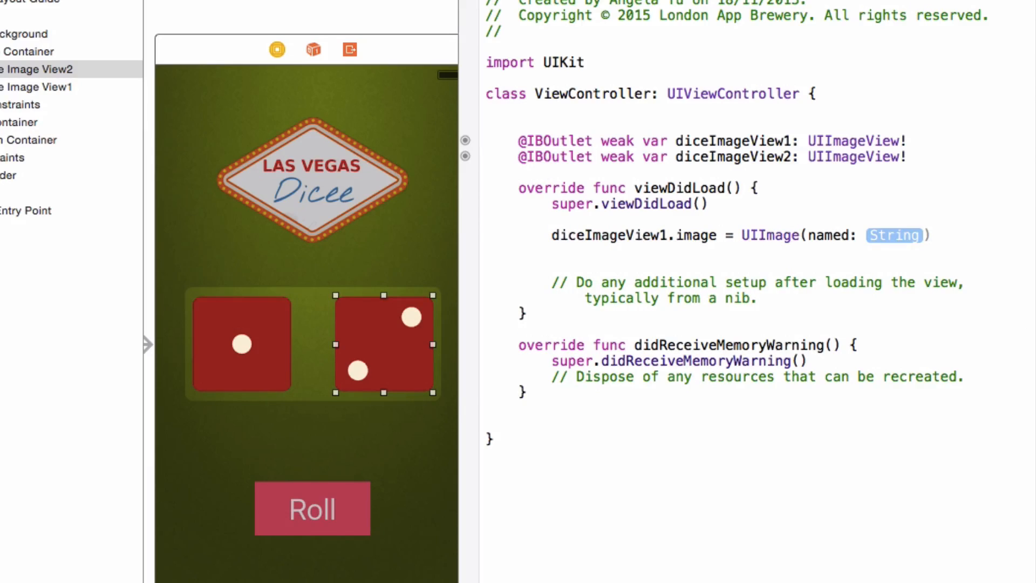
{"action": "type", "text": "de\""}
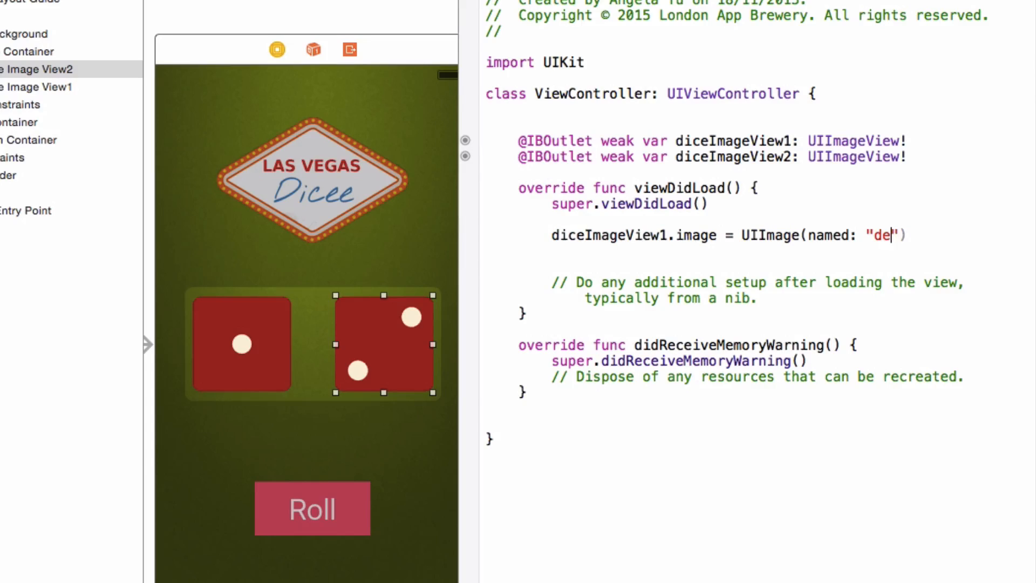
{"action": "type", "text": "ce"}
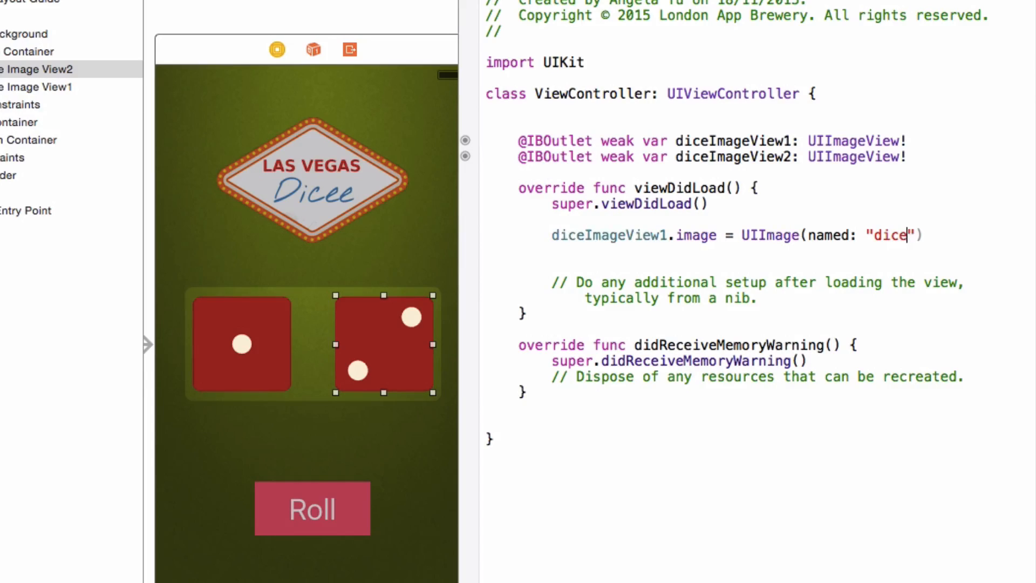
{"action": "type", "text": "6"}
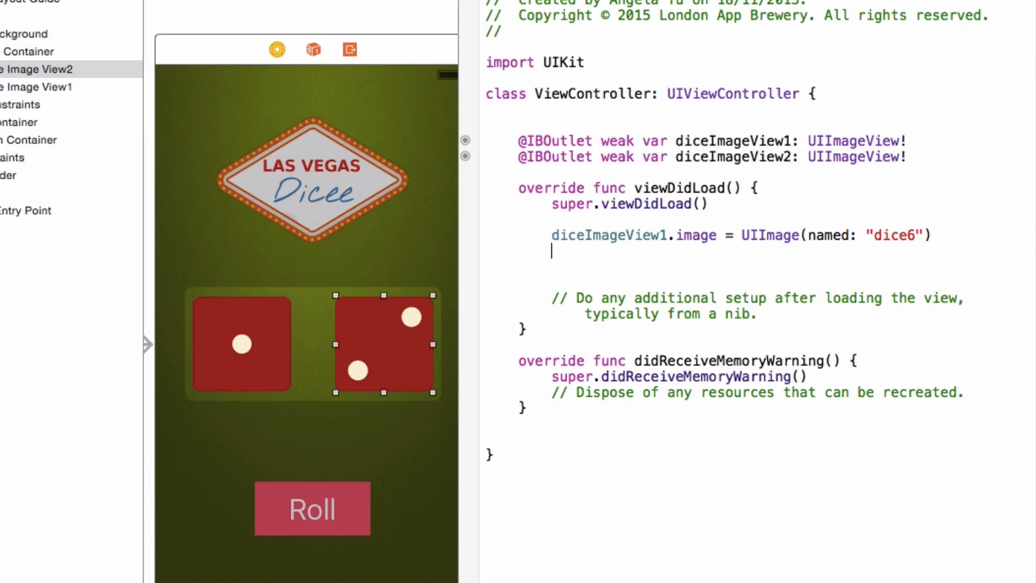
{"action": "type", "text": "diceImageView1"}
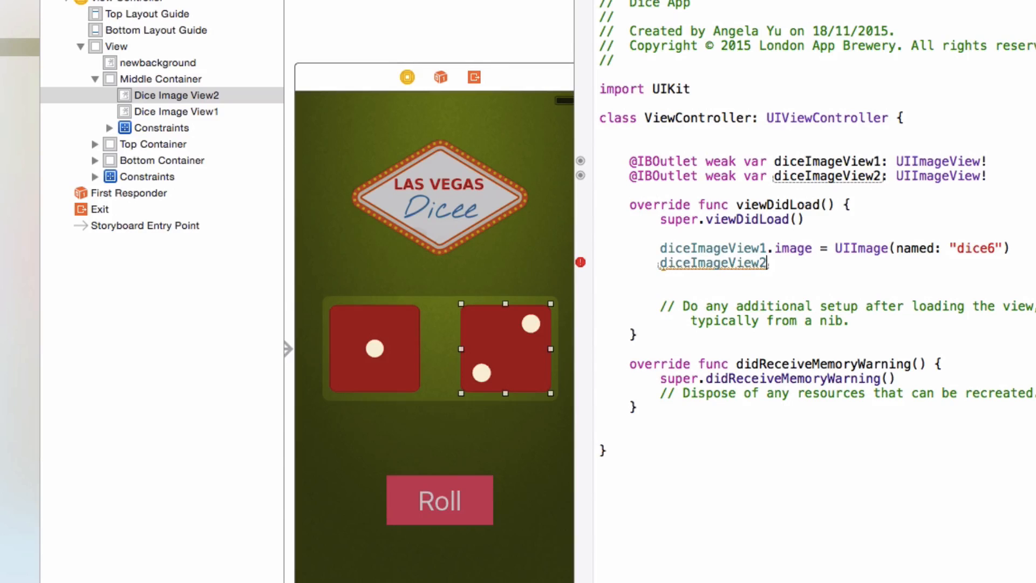
Step: Complete the line setting diceImageView2.image = UIImage(named: "dice1")
{"action": "type", "text": ".image"}
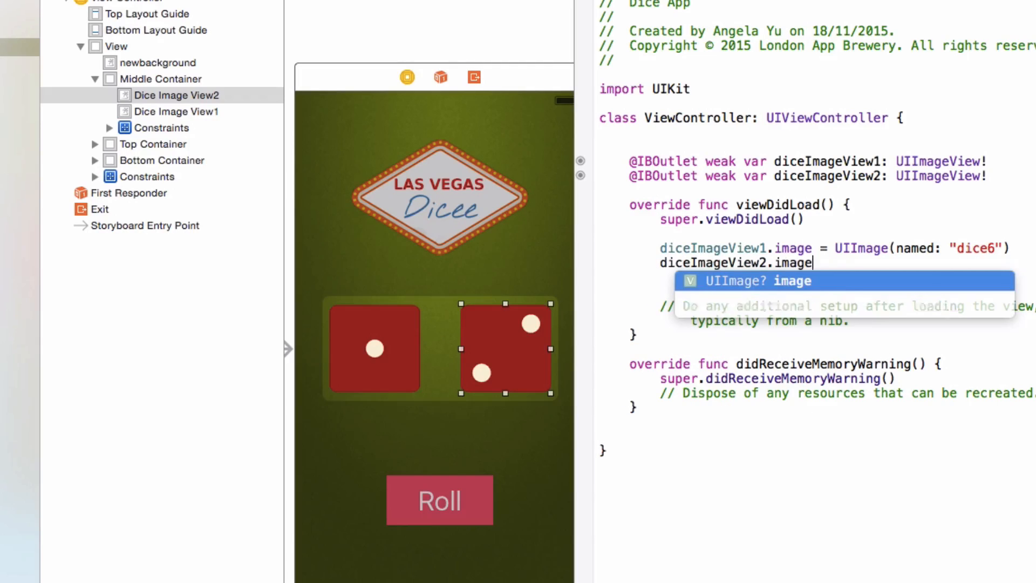
{"action": "type", "text": "= ui"}
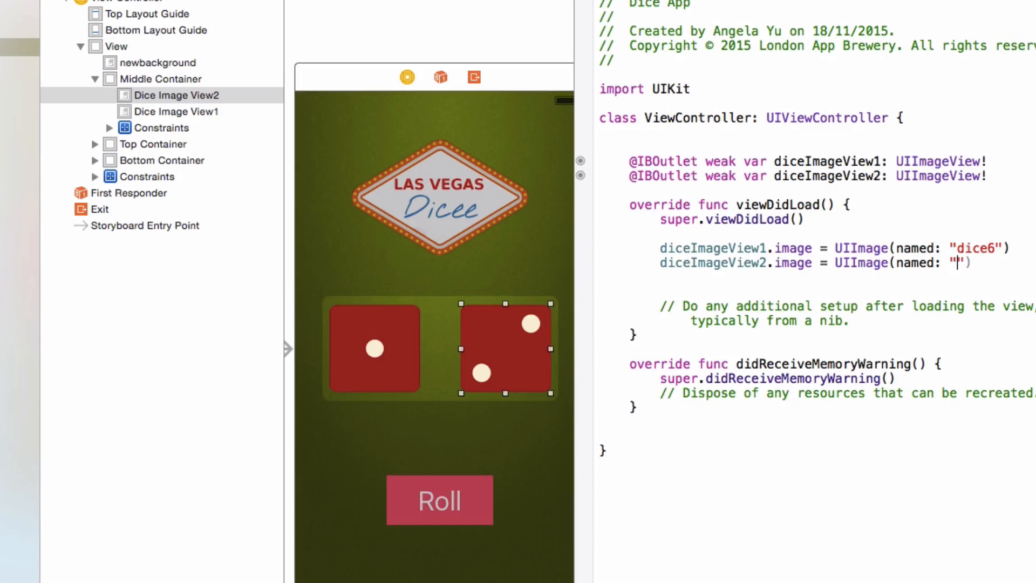
{"action": "type", "text": "dice1"}
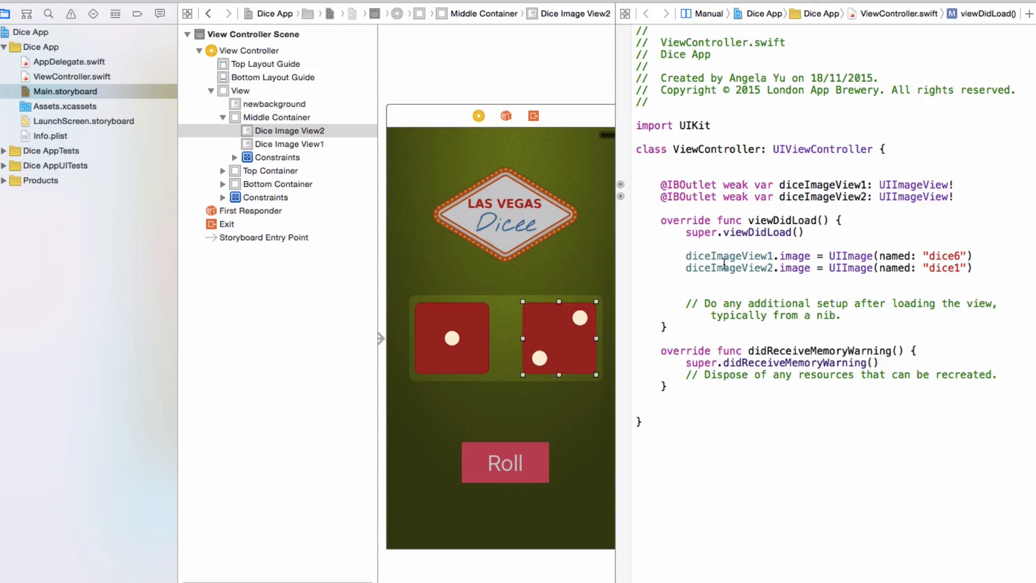
{"action": "mouse_move", "coordinate": [497, 373]}
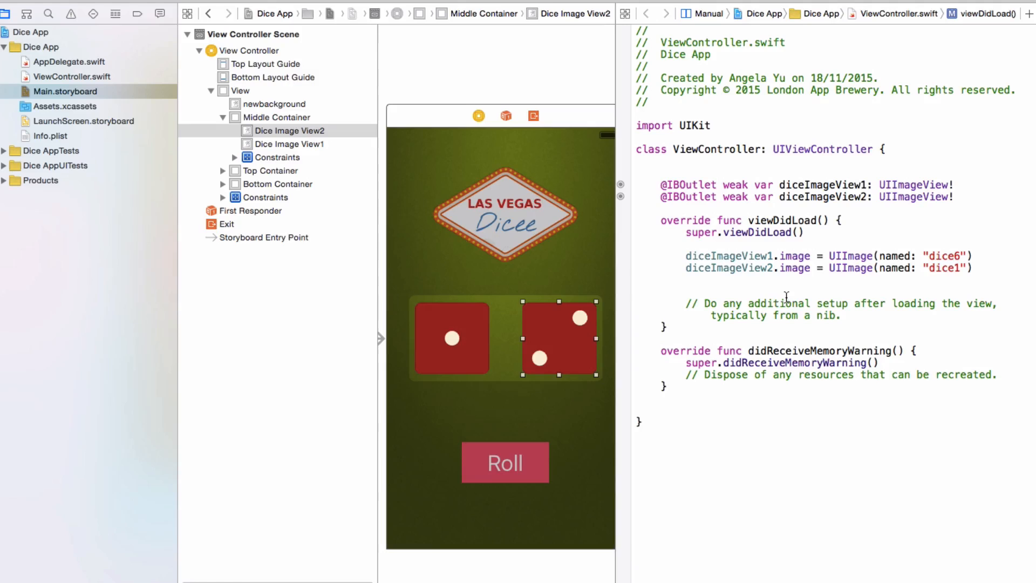
Step: Ctrl-drag the Roll button from the storyboard into ViewController.swift to start a connection
{"action": "left_click", "coordinate": [505, 462]}
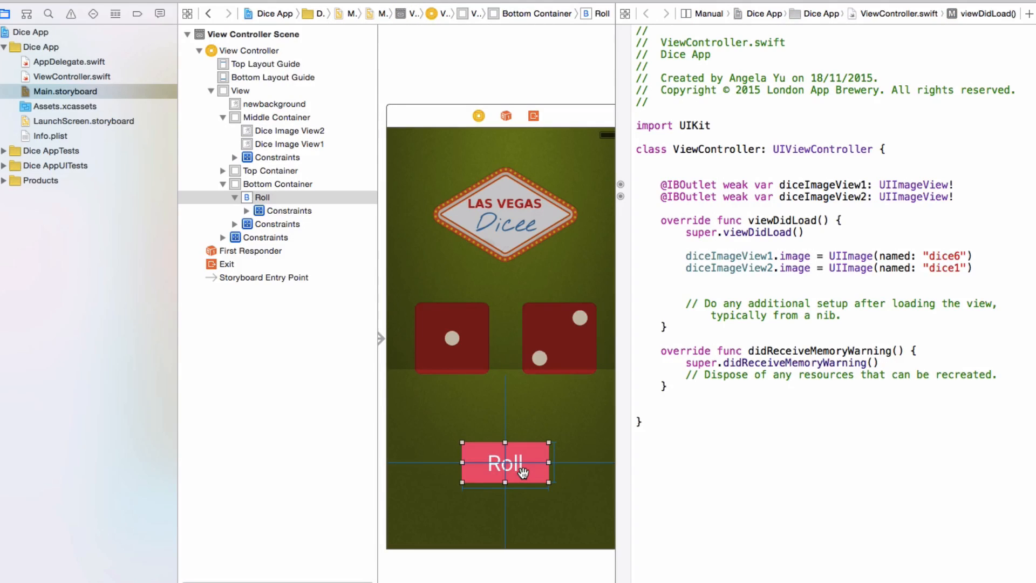
{"action": "mouse_move", "coordinate": [678, 183]}
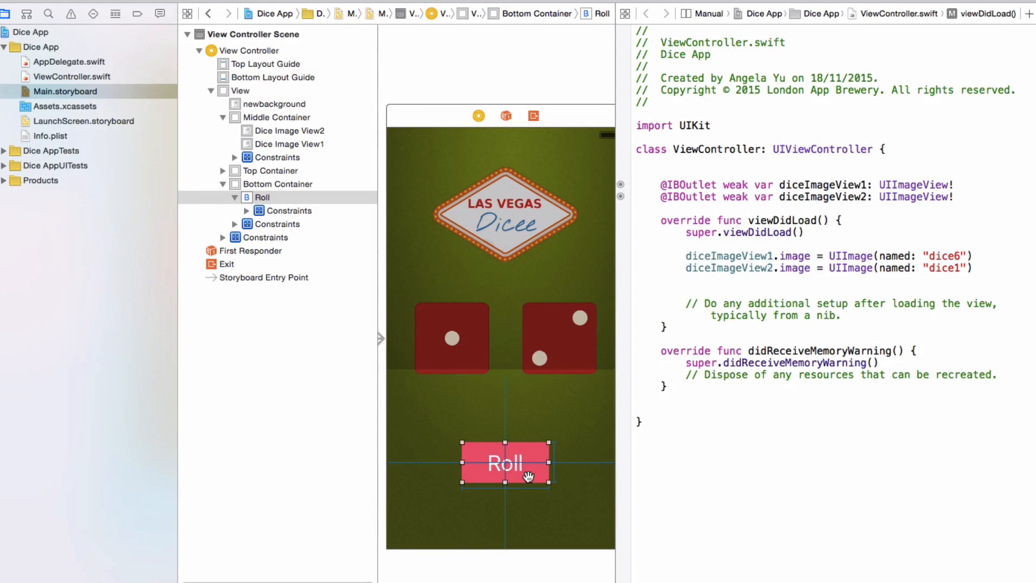
{"action": "left_click_drag", "start_coordinate": [502, 463], "coordinate": [626, 422]}
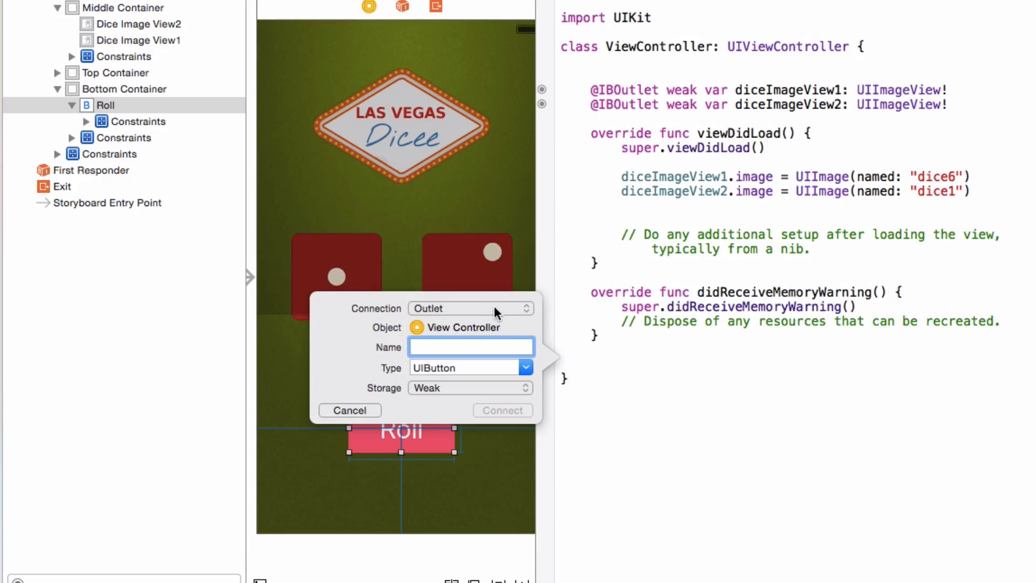
Step: Make the connection an Action named rollButtonPressed
{"action": "left_click", "coordinate": [469, 307]}
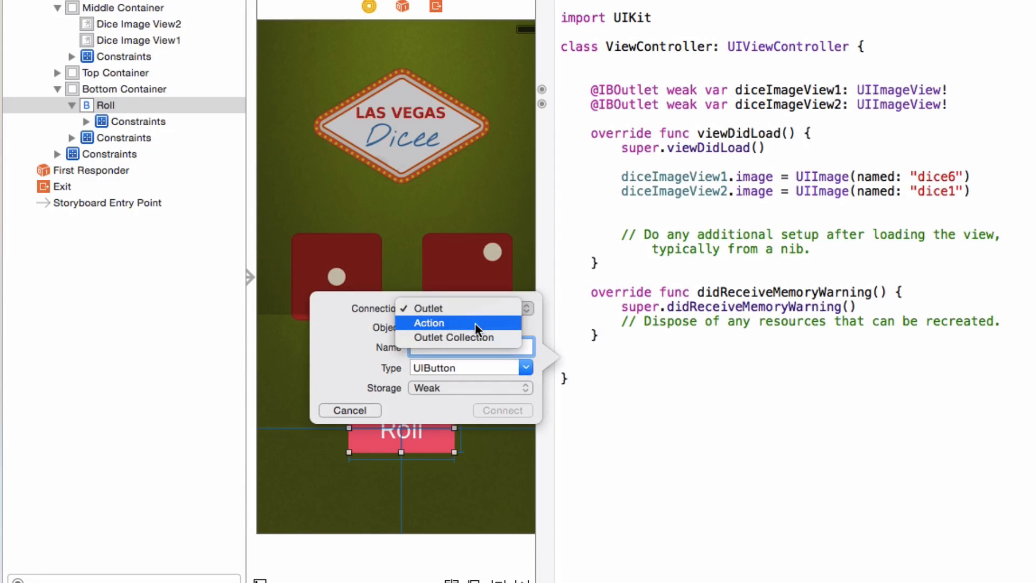
{"action": "left_click", "coordinate": [429, 322]}
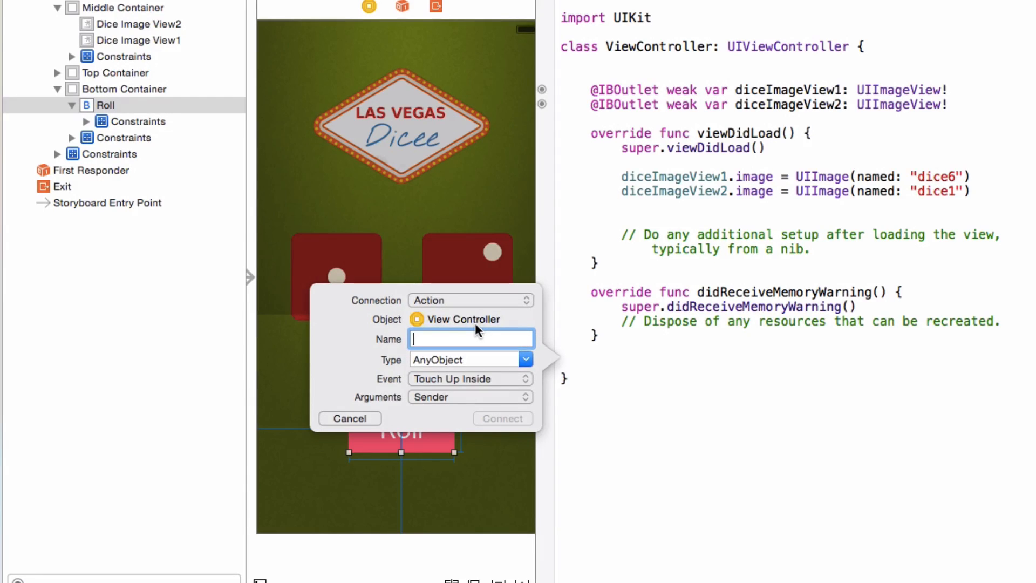
{"action": "type", "text": "roll"}
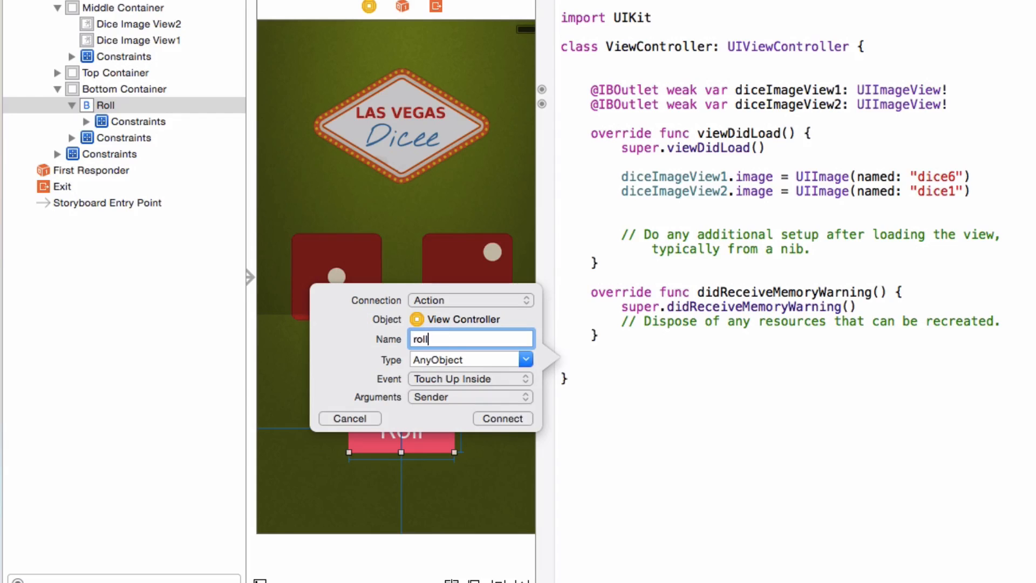
{"action": "type", "text": "ButtonPress"}
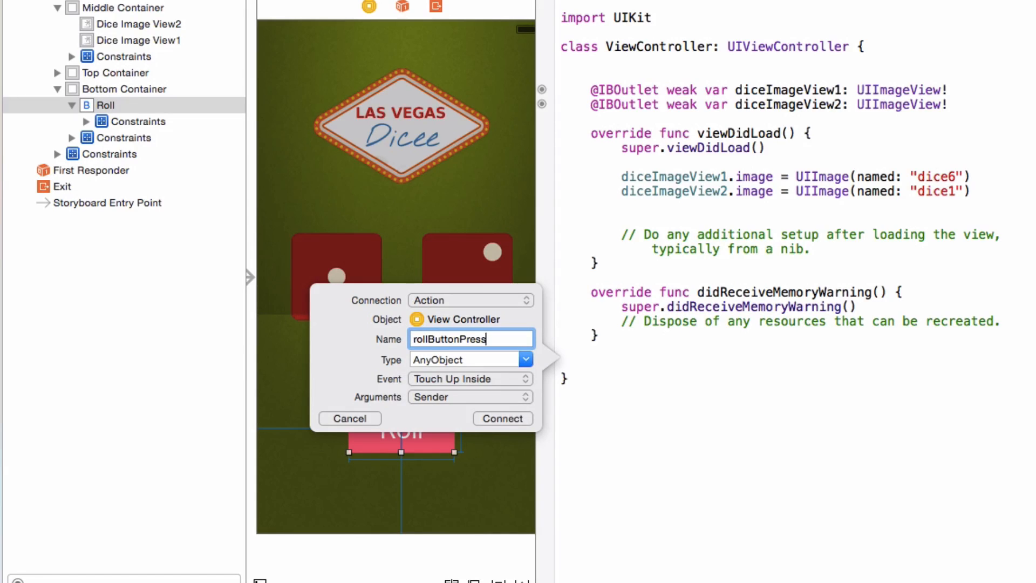
{"action": "type", "text": "ed"}
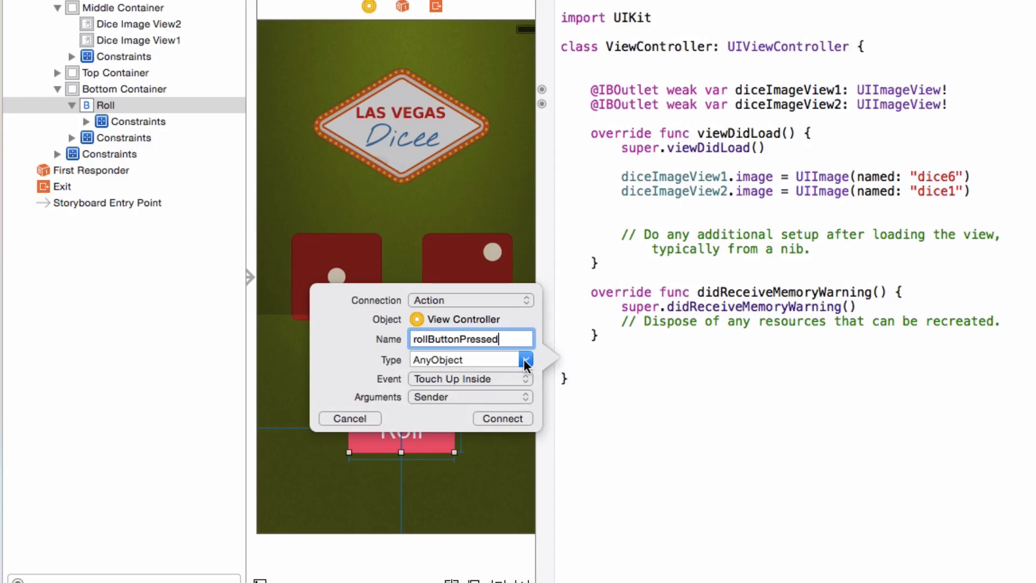
Step: Set the sender type to UIButton, keep Touch Up Inside, and connect the action
{"action": "left_click", "coordinate": [526, 359]}
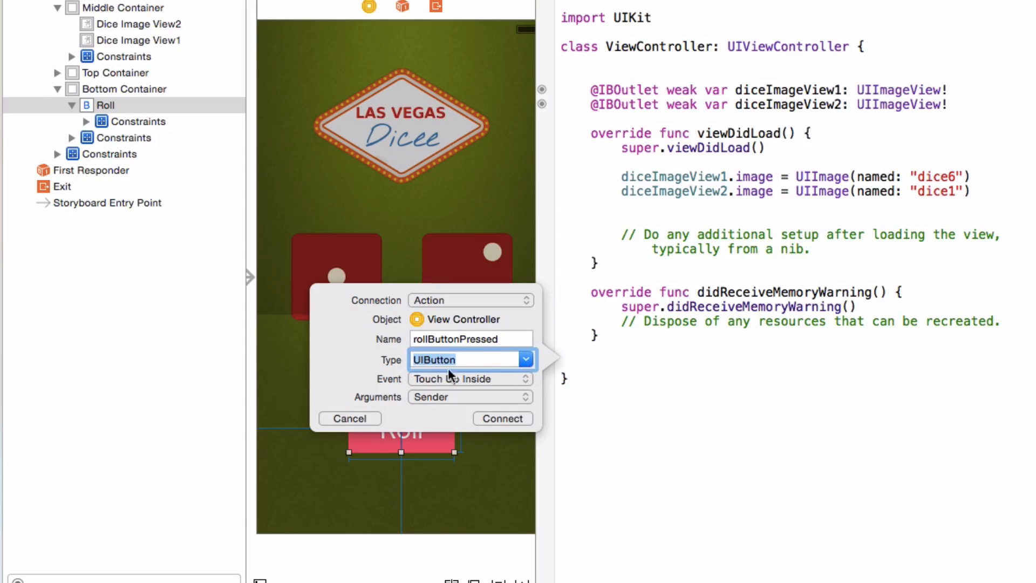
{"action": "mouse_move", "coordinate": [512, 378]}
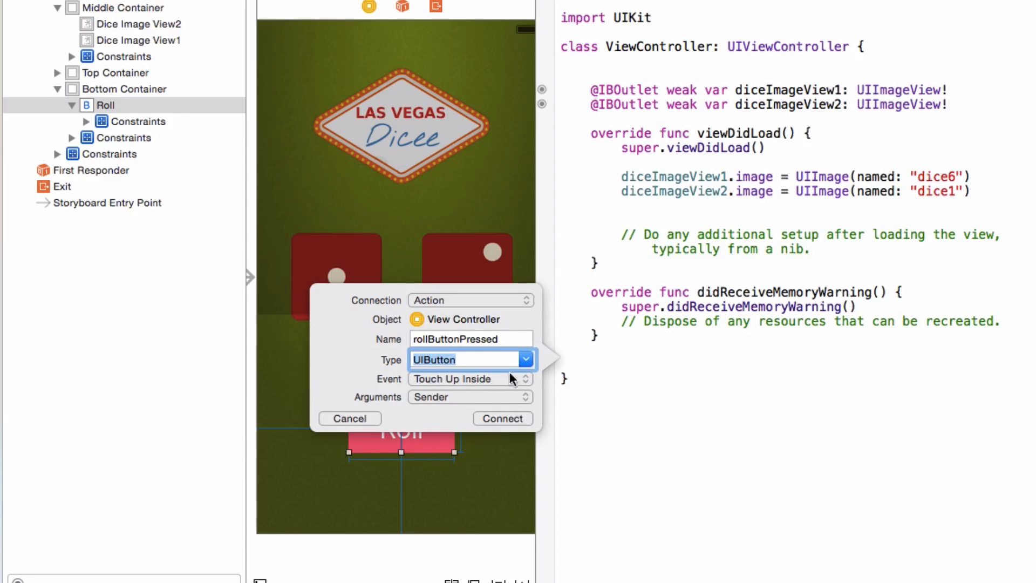
{"action": "left_click", "coordinate": [526, 379]}
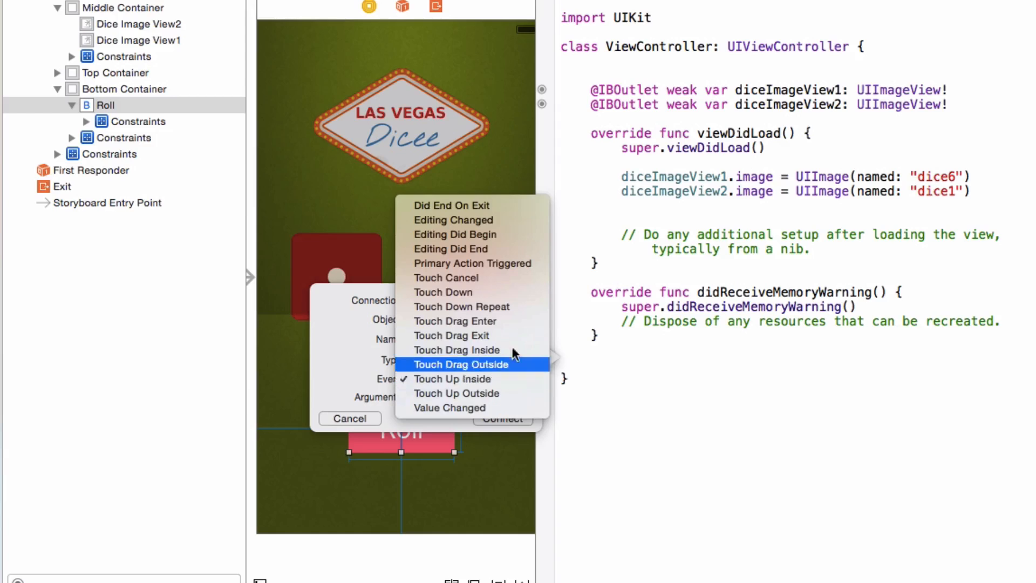
{"action": "mouse_move", "coordinate": [470, 407]}
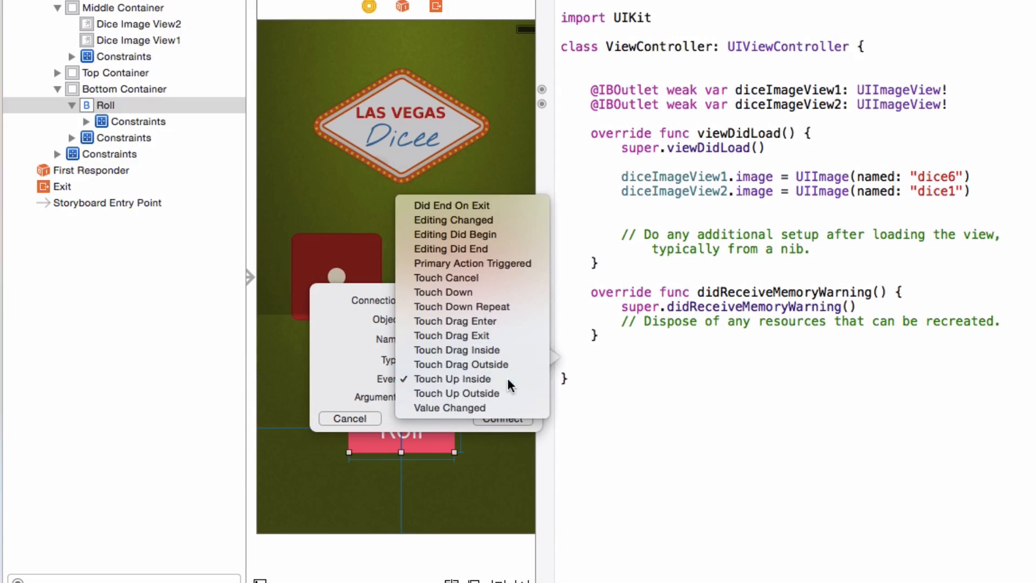
{"action": "left_click", "coordinate": [453, 378]}
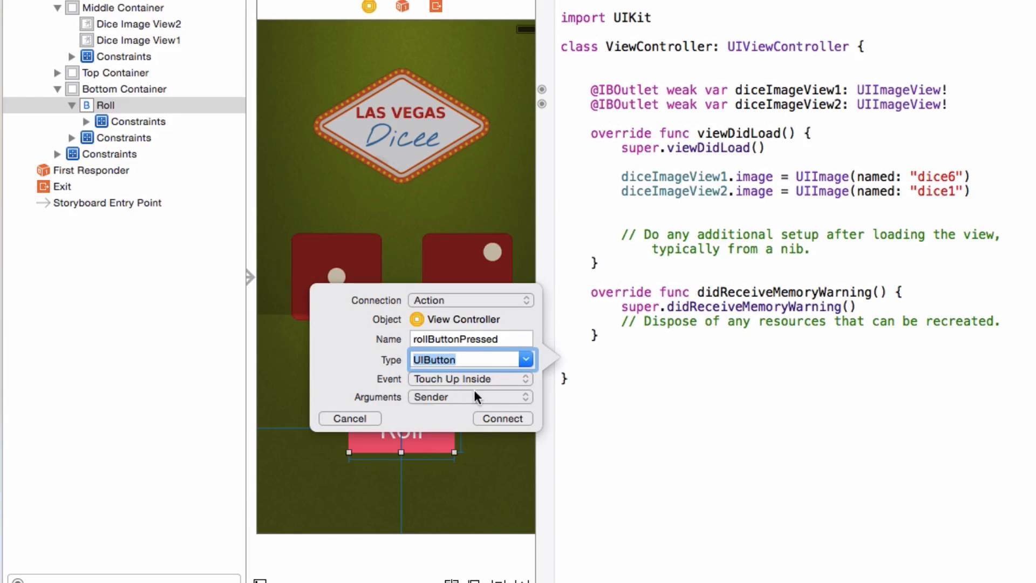
{"action": "left_click", "coordinate": [502, 418]}
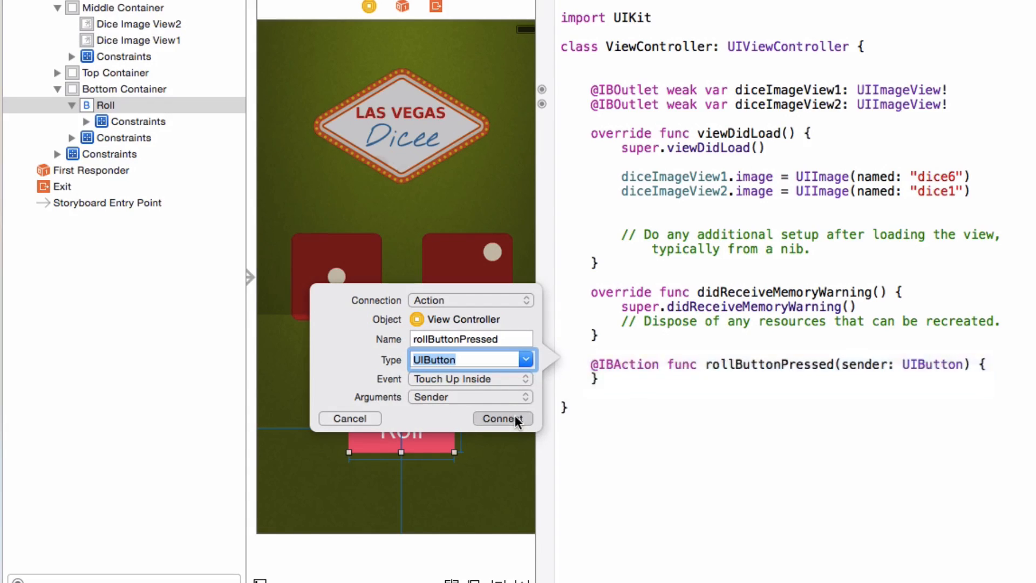
Step: Add print("roll button was pressed") inside rollButtonPressed
{"action": "left_click", "coordinate": [502, 419]}
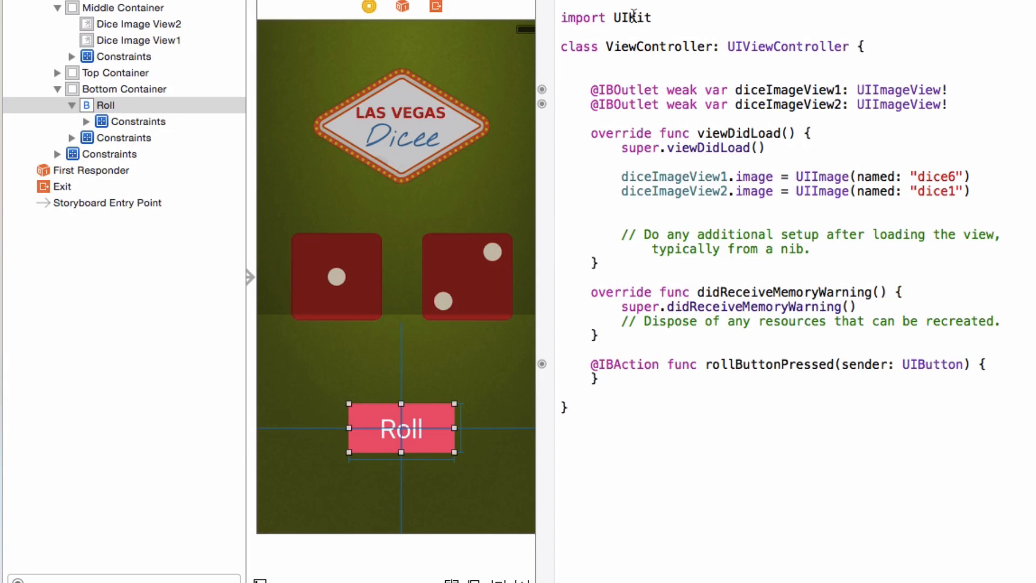
{"action": "mouse_move", "coordinate": [787, 370]}
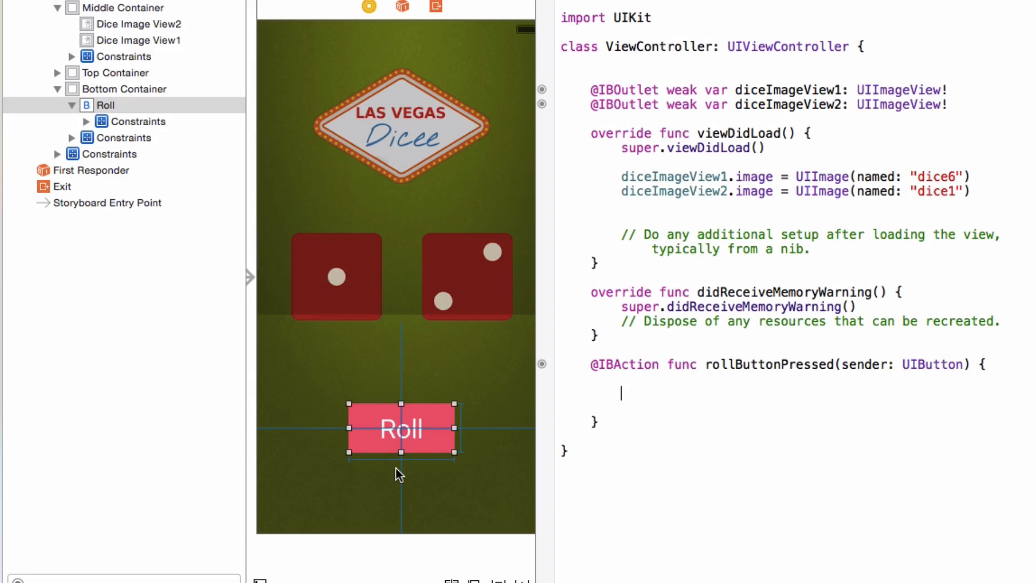
{"action": "type", "text": "print("}
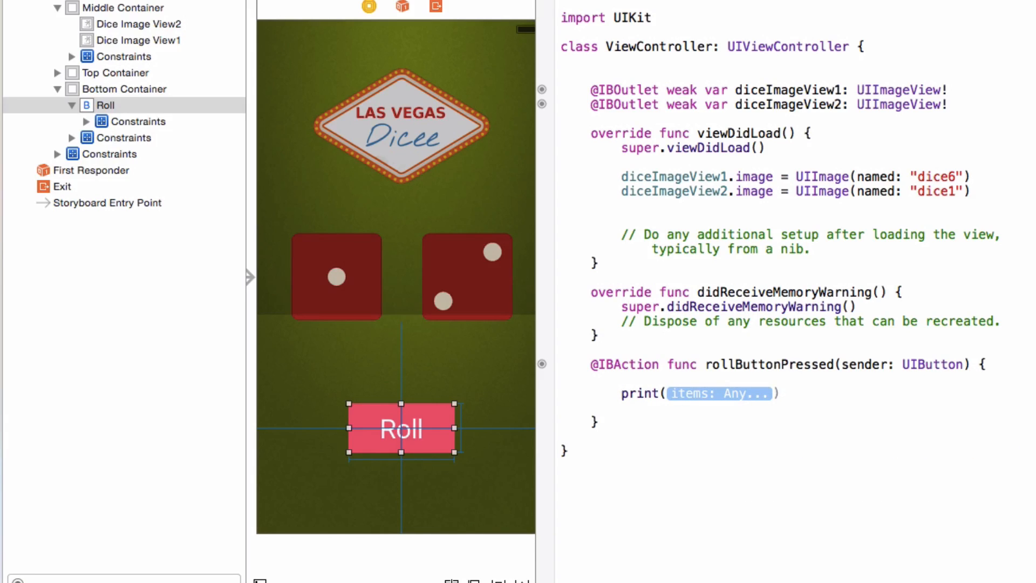
{"action": "type", "text": "\"rol\""}
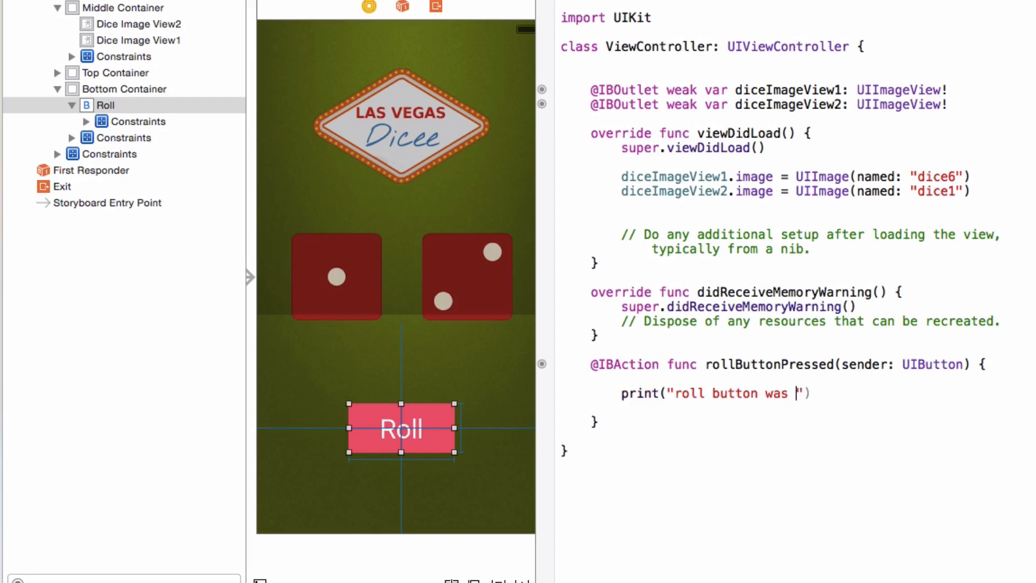
{"action": "type", "text": "pressed"}
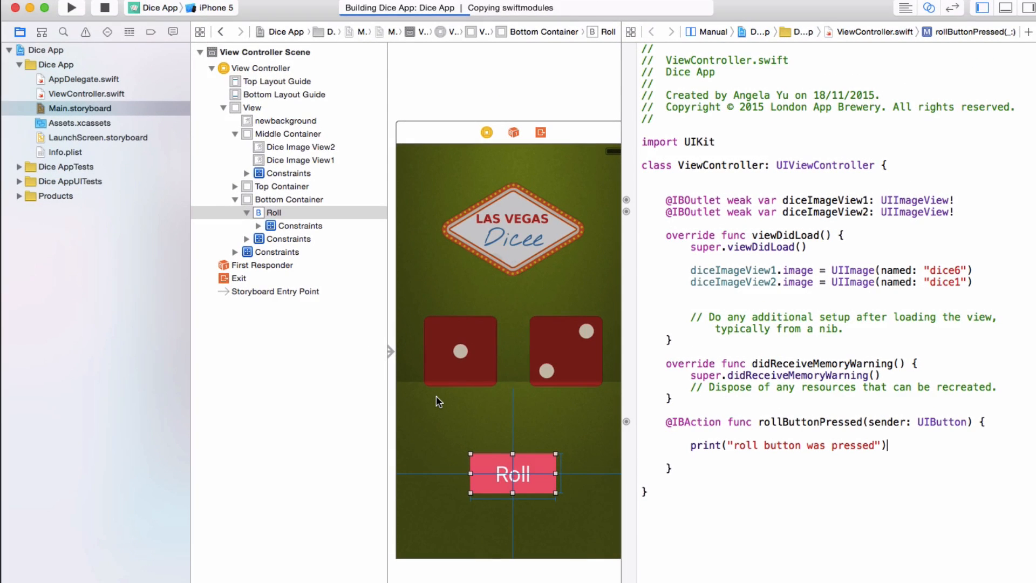
Step: Run the app in the iPhone 5 simulator and tap Roll to log the console message
{"action": "left_click", "coordinate": [72, 8]}
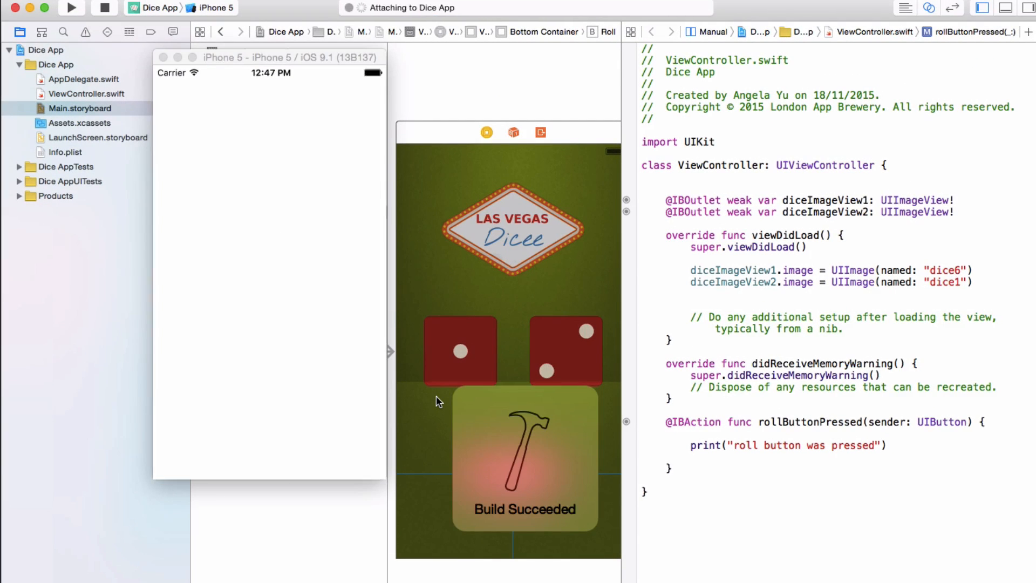
{"action": "left_click", "coordinate": [72, 7]}
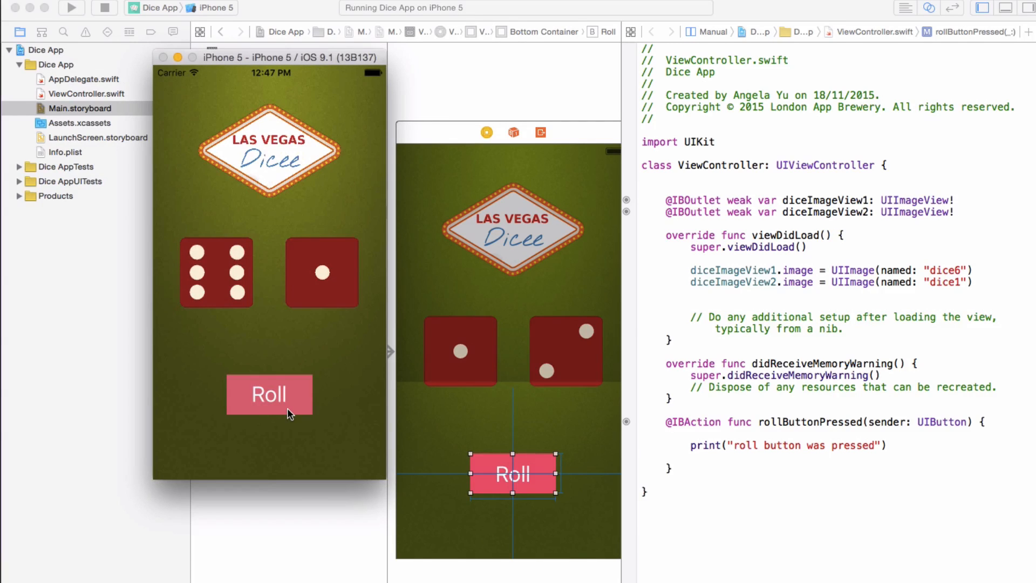
{"action": "left_click", "coordinate": [268, 395]}
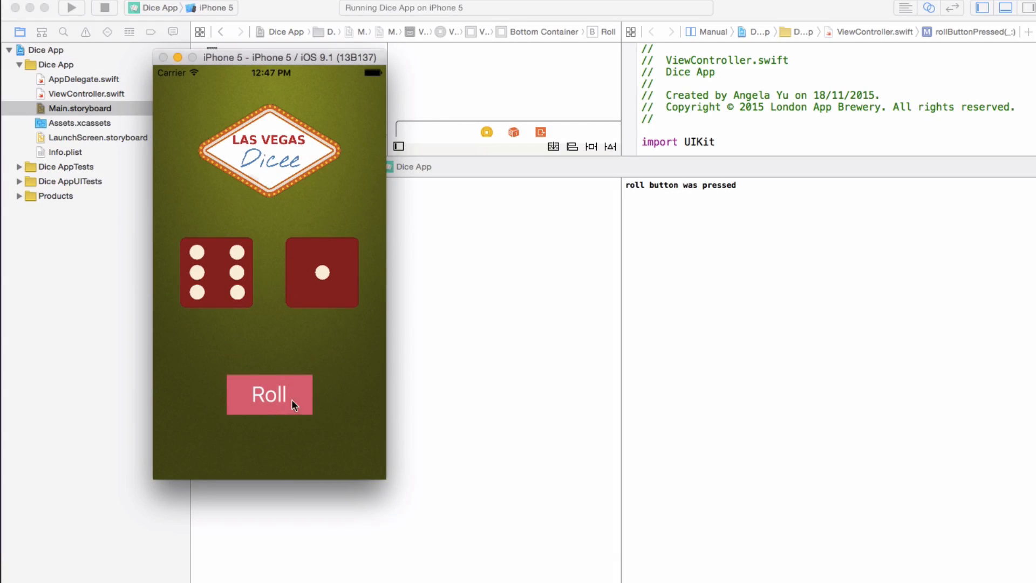
{"action": "mouse_move", "coordinate": [742, 163]}
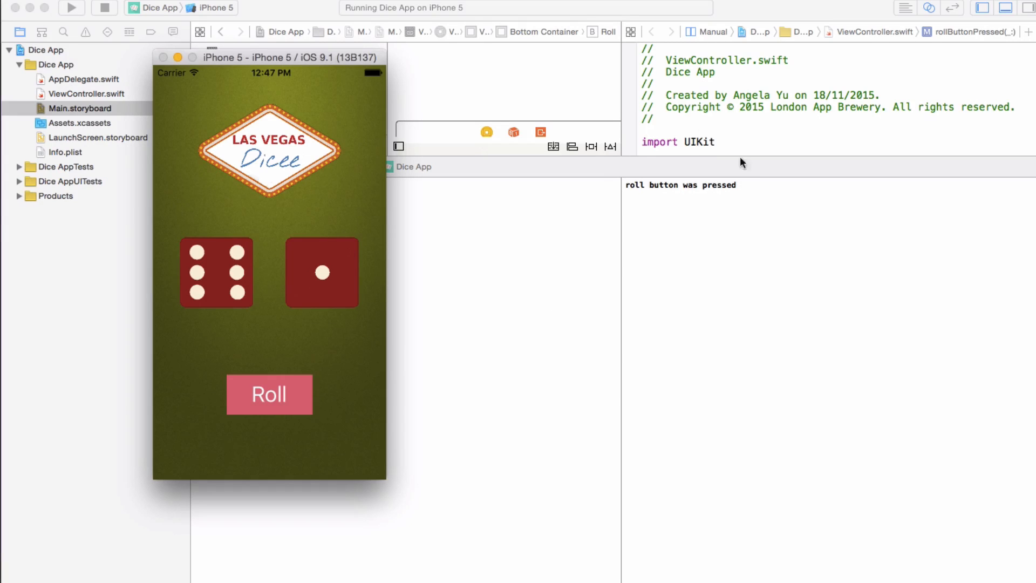